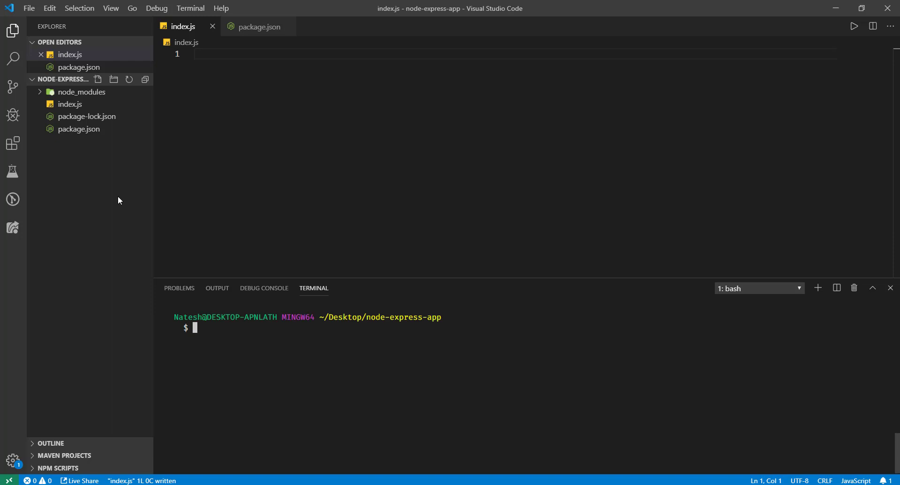
mouse_move(277, 350)
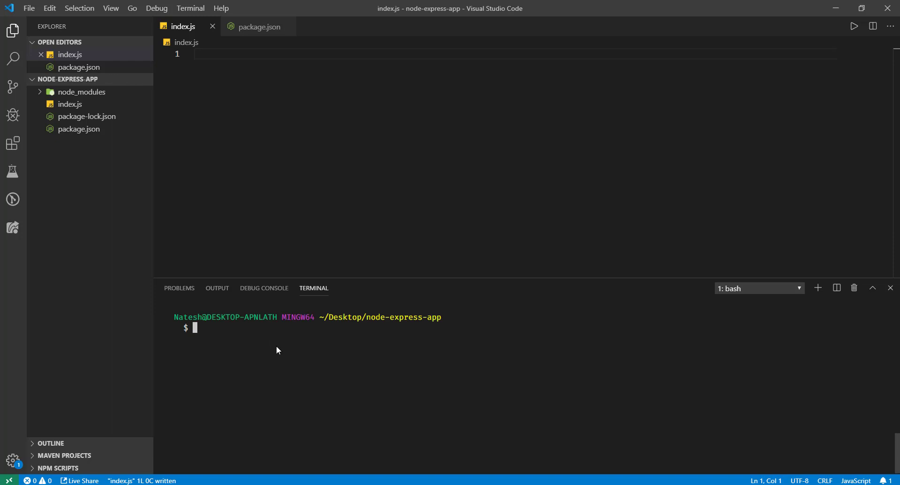
Close the integrated terminal panel, leaving the empty index.js editor visible
click(889, 288)
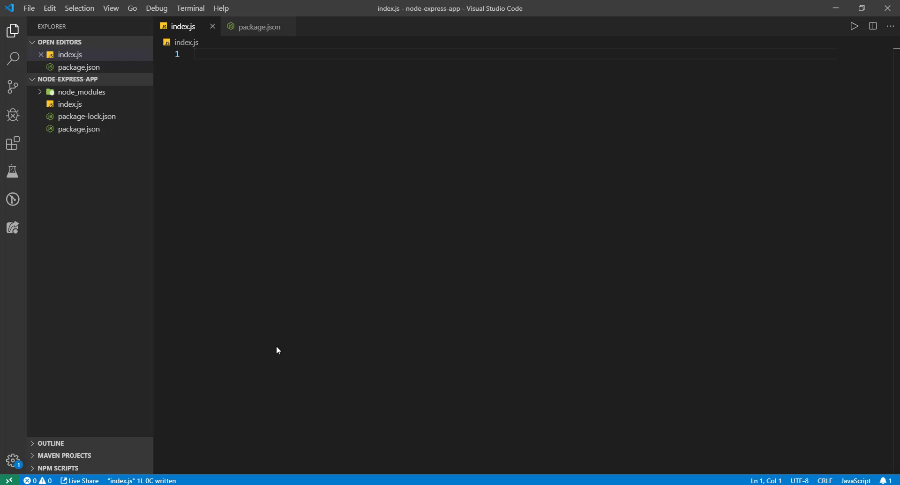
Install express 4.17.1 with npm i express in the terminal
key(ctrl+`)
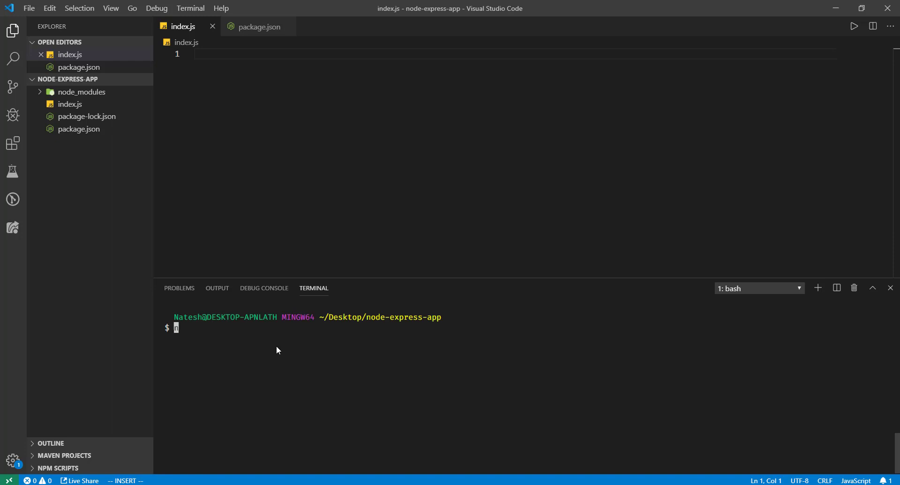
text(npm)
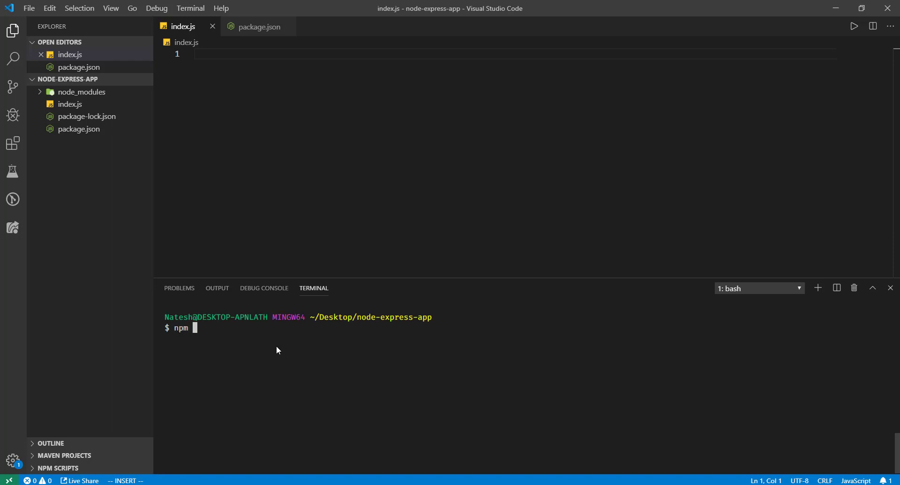
key(Return)
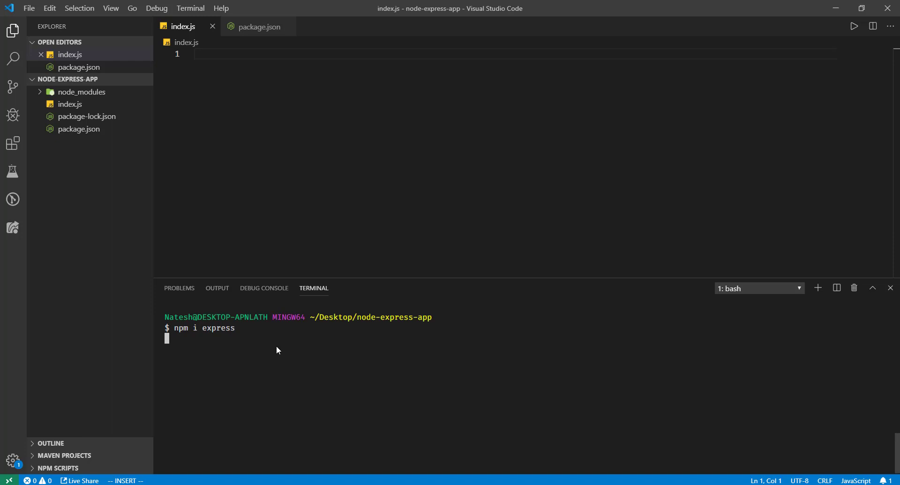
key(Return)
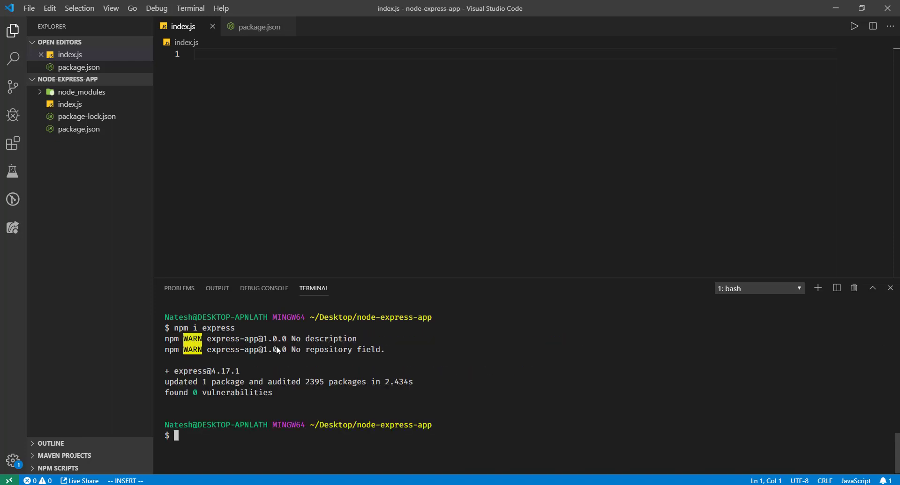
Write the express require, app creation and app.listen(3000) lines in index.js
text(const)
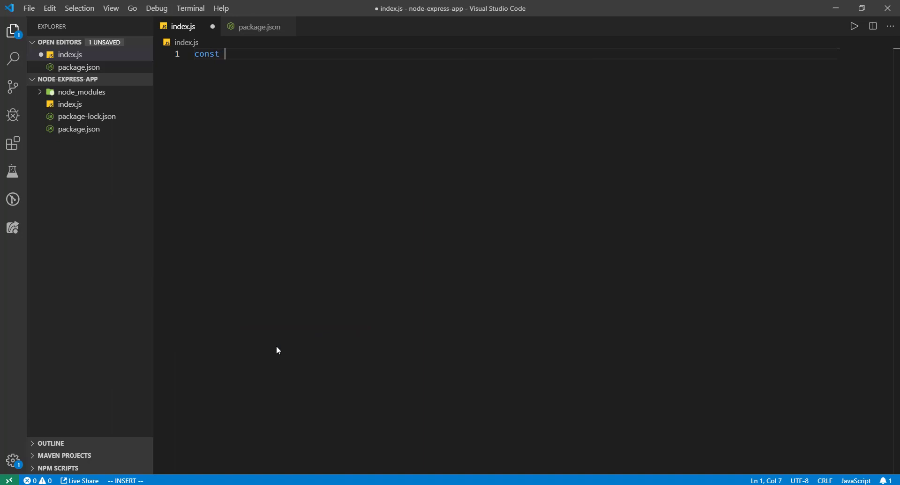
text(express = co)
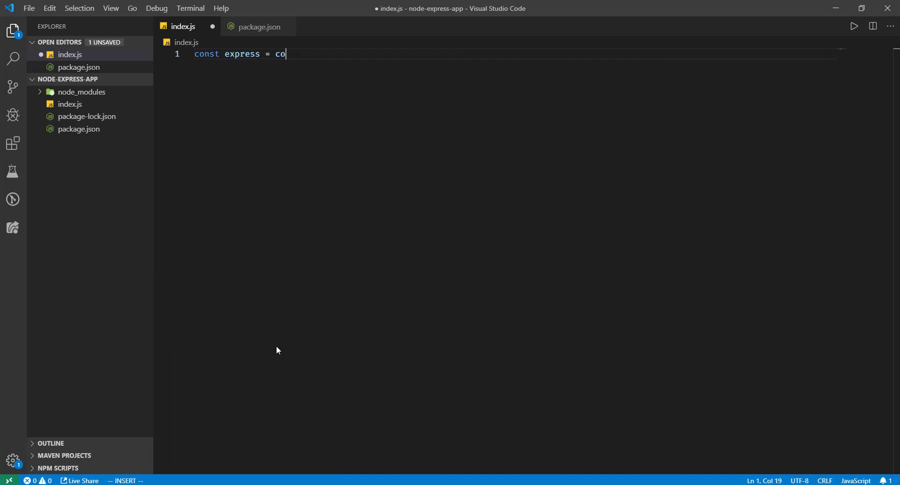
text(reqr)
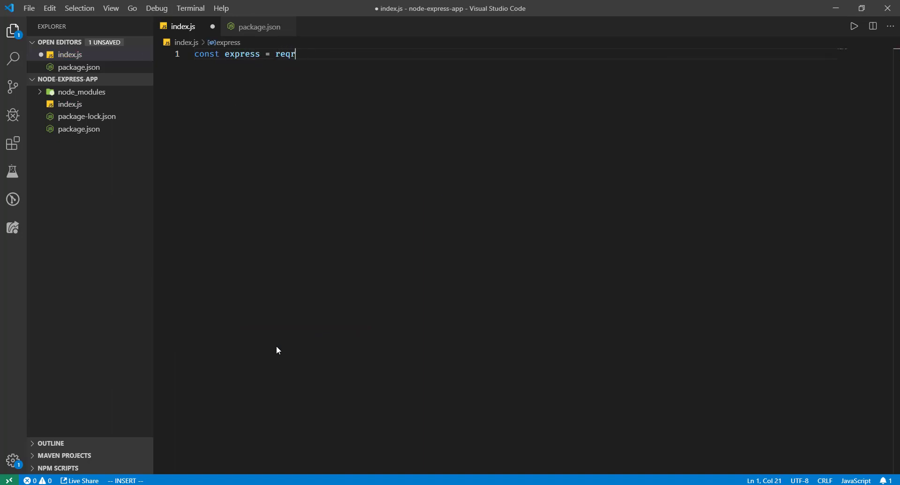
text(ire('express') ;)
text(const app =)
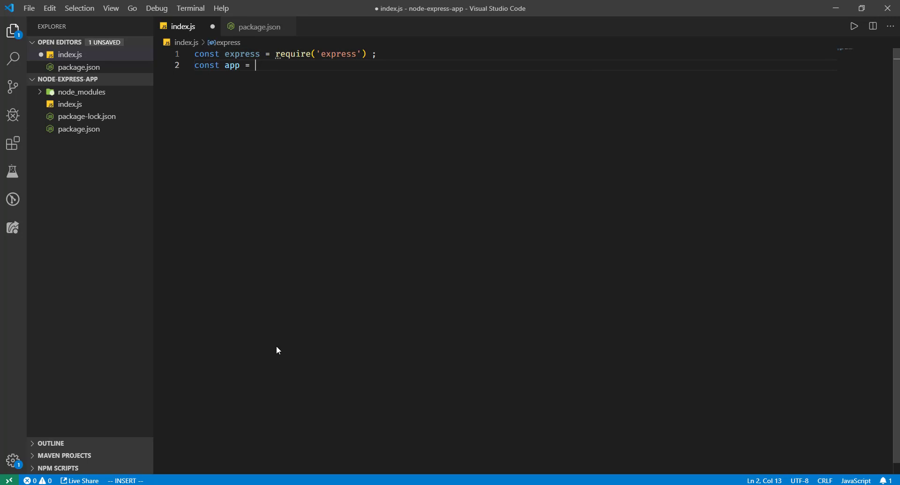
text(express() ;)
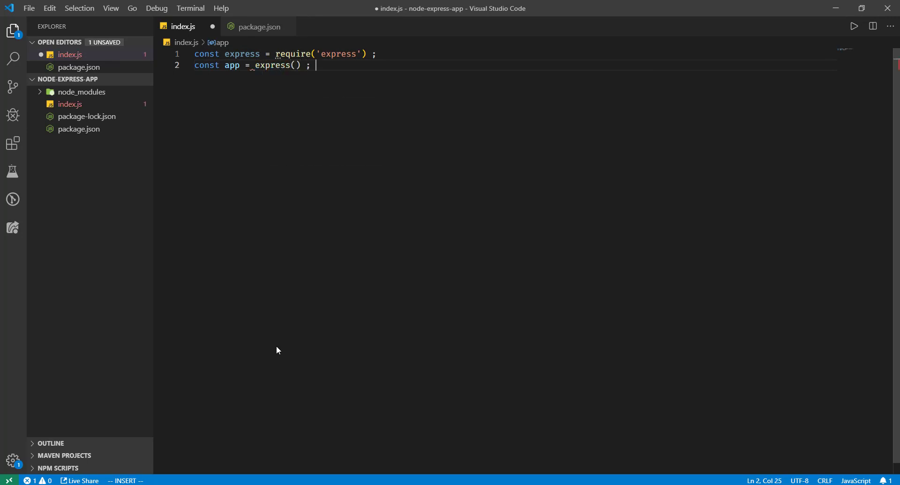
text(co)
text(app)
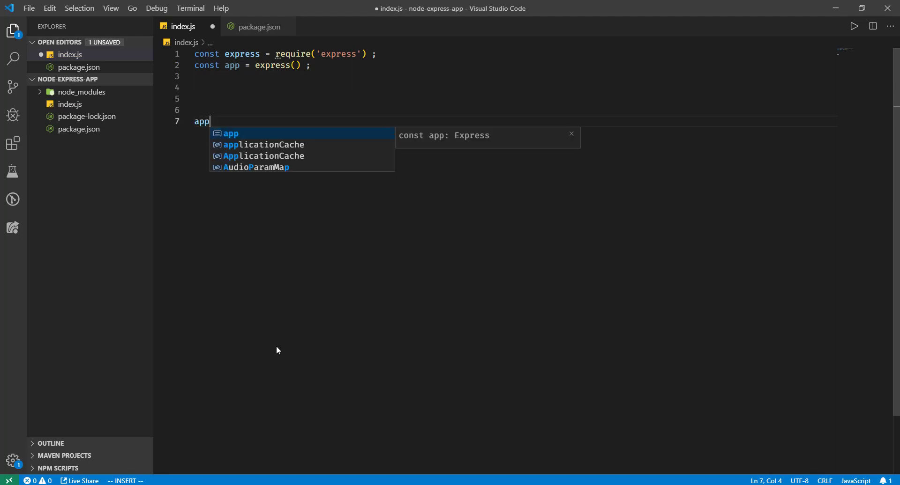
text(.listen(300))
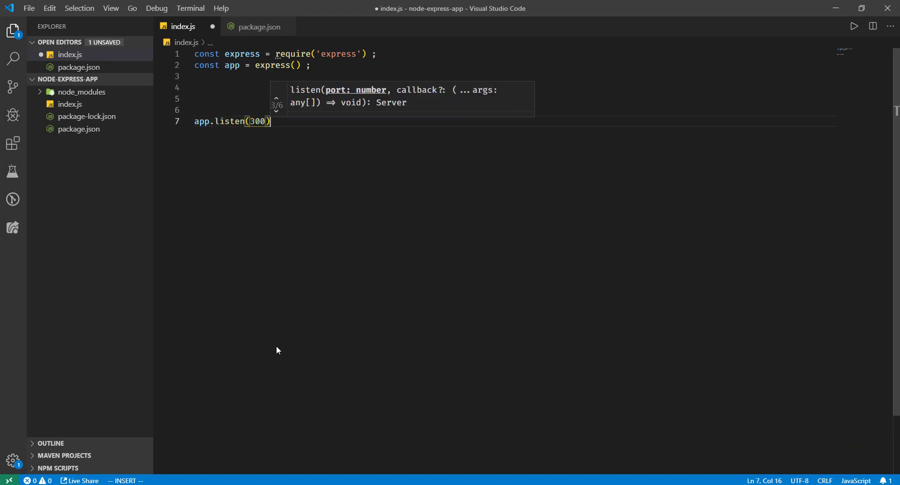
Add the GET '/' handler logging the request and sending 'hello from express', then save
key(Escape)
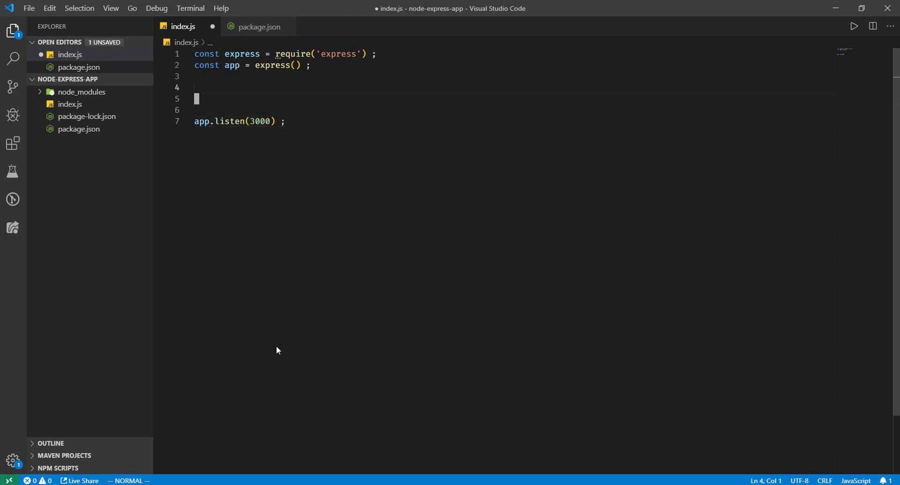
click(290, 64)
text(app.get(')
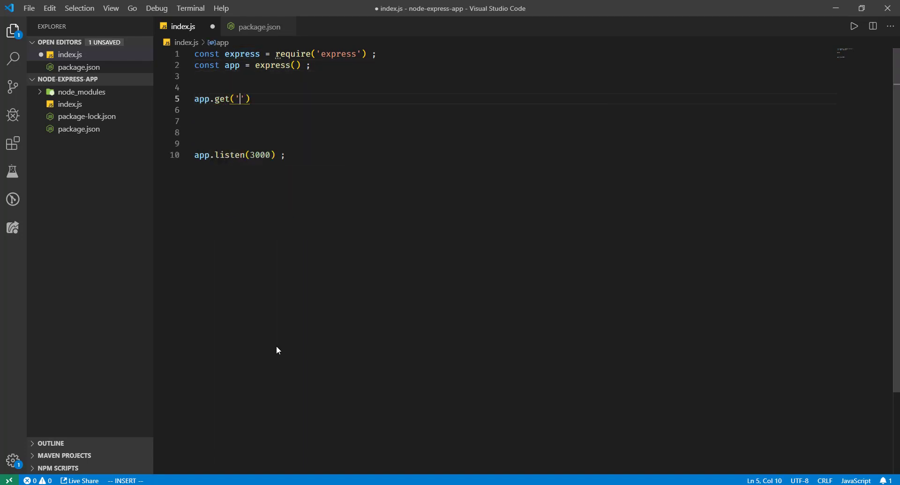
text(/' ,)
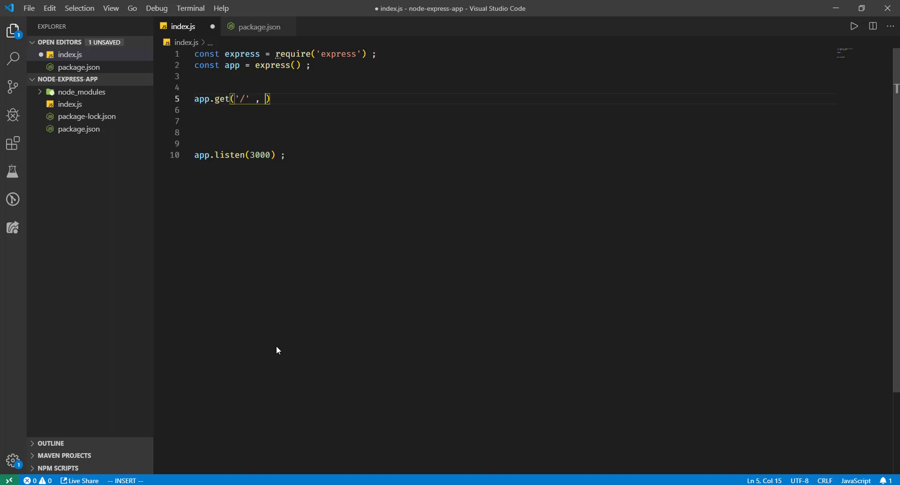
text((req , res)
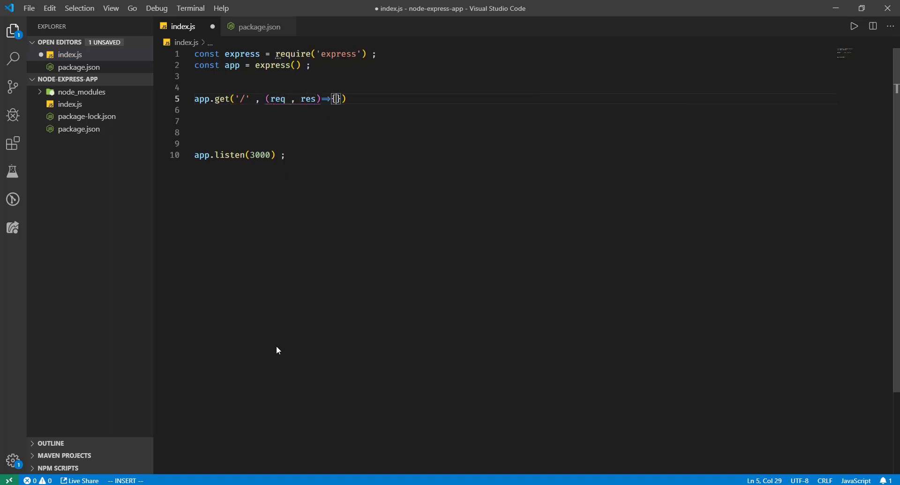
text(console.log()
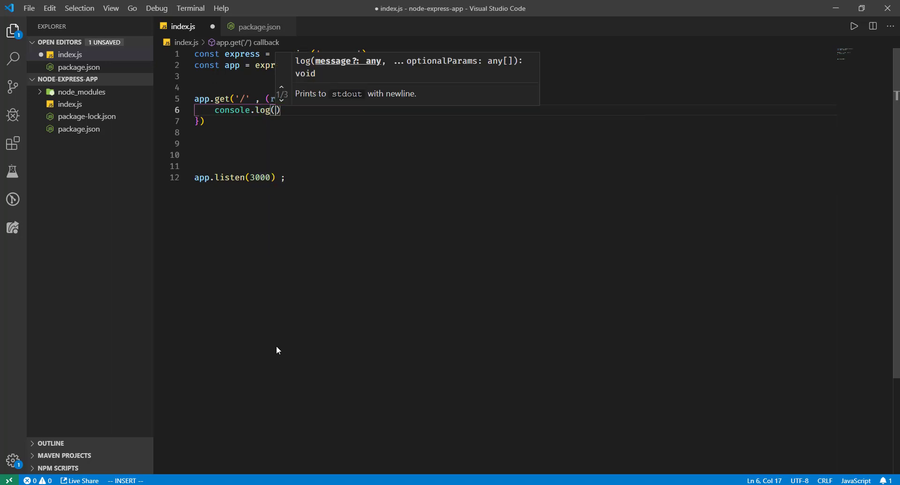
text("Got a ")
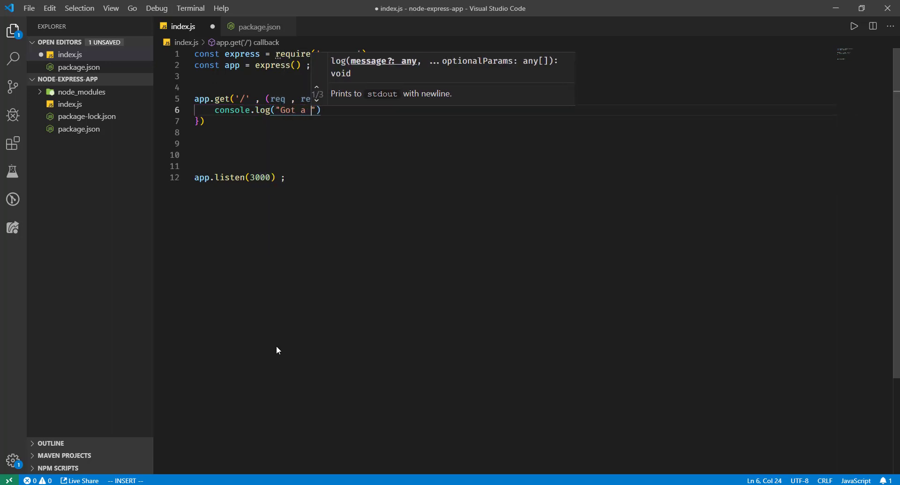
text(GET Requ)
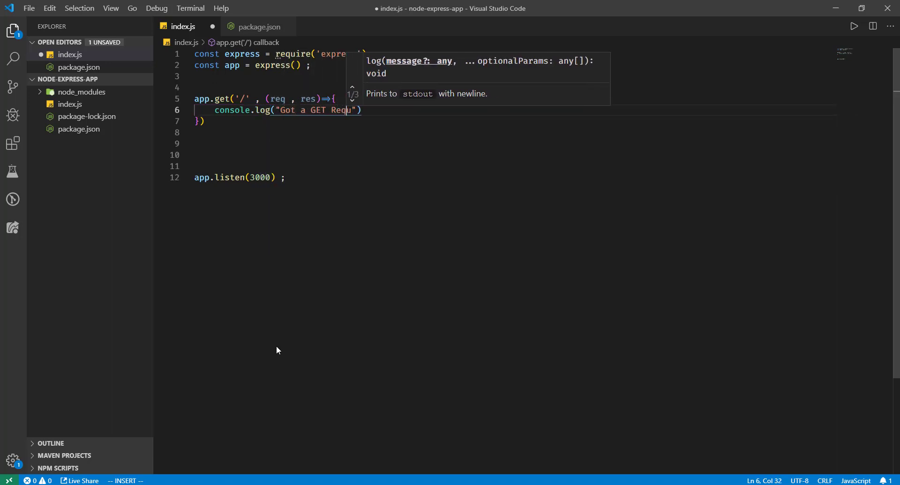
text(est at /)
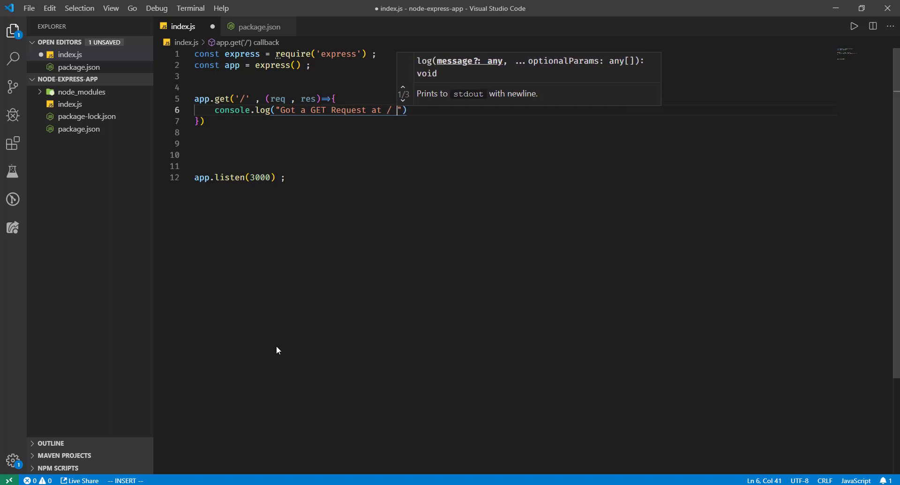
key(Enter)
text(res.send('hello from '))
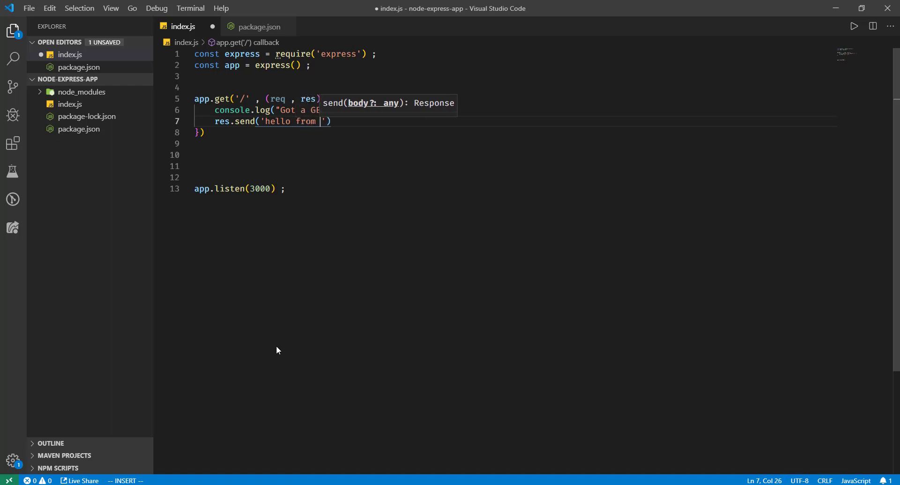
key(Escape)
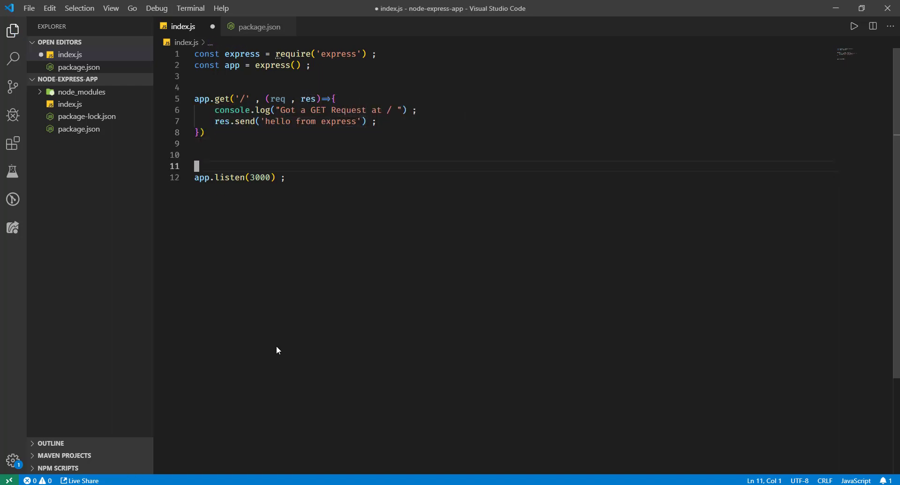
key(ctrl+s)
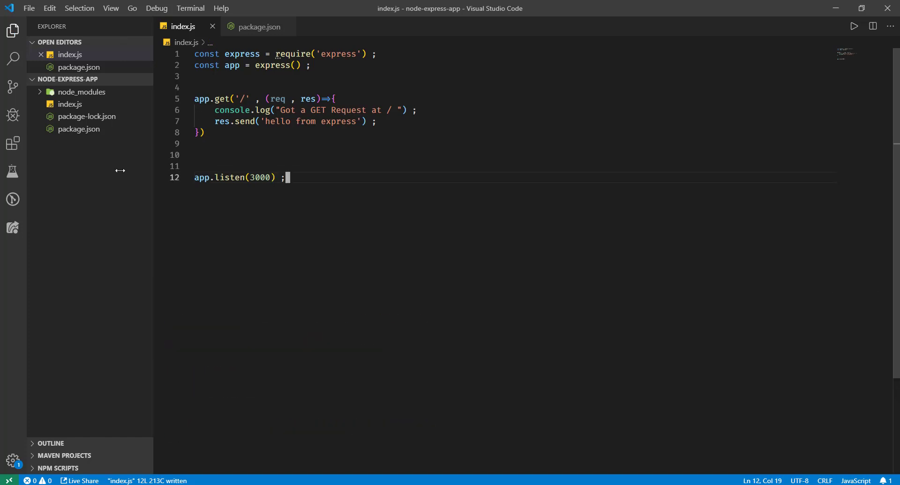
Add a "start": "node index.js" entry to the scripts block of package.json
click(258, 26)
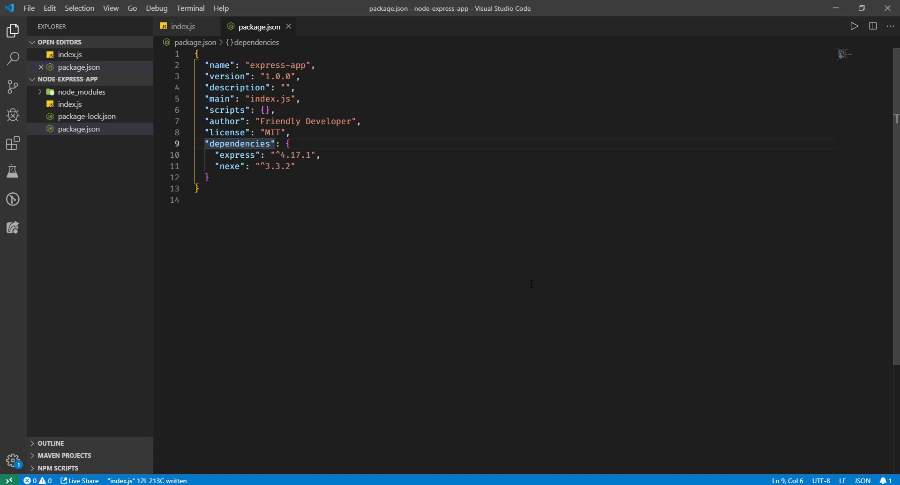
key(Enter)
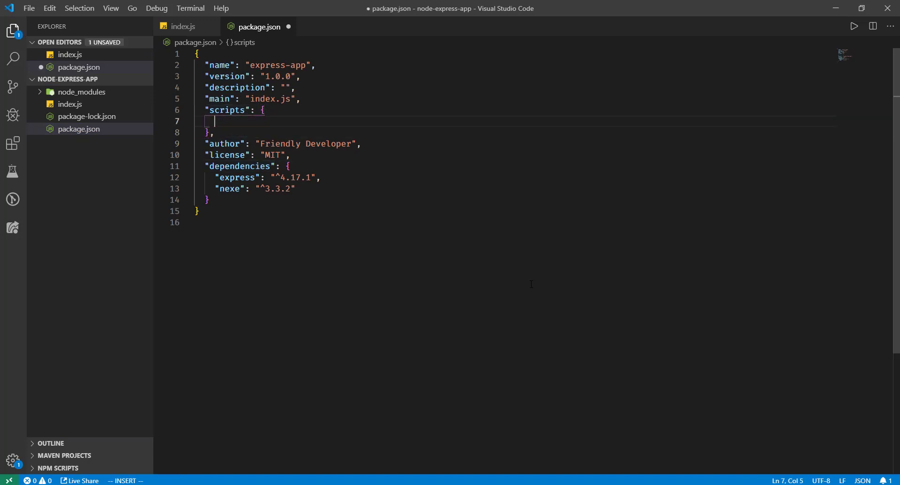
text("start" :)
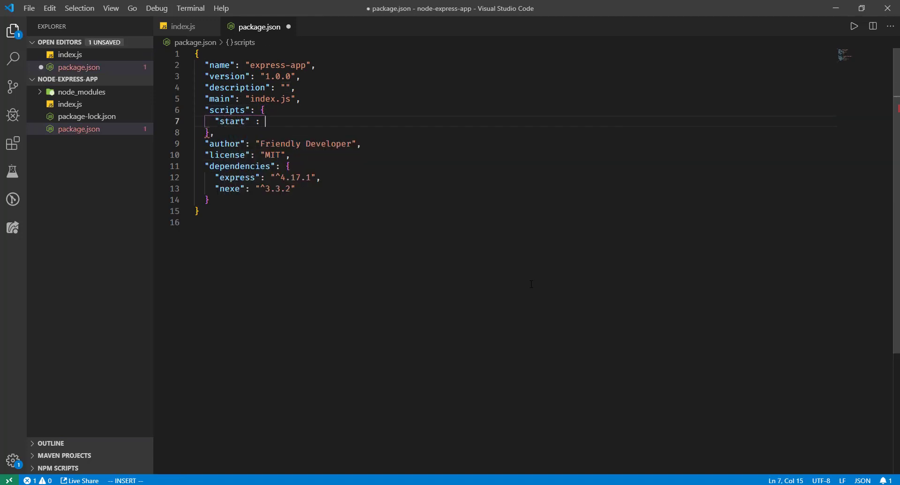
text("node")
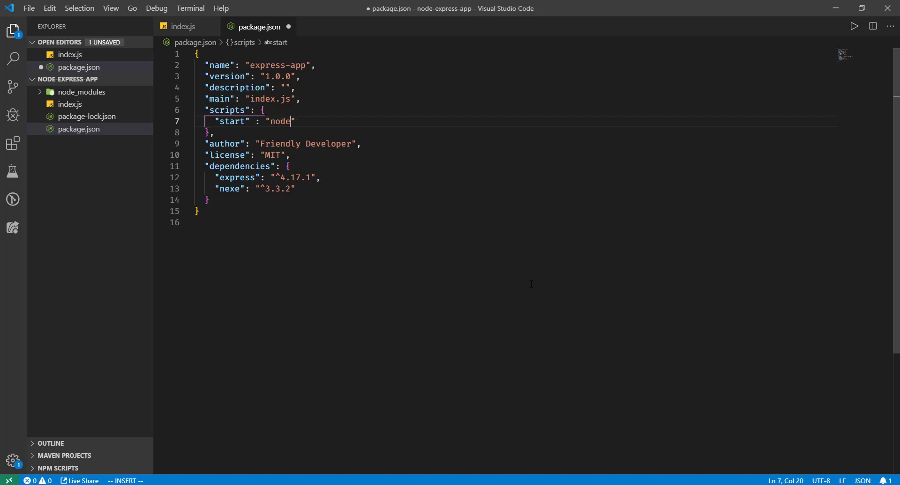
text(index.js)
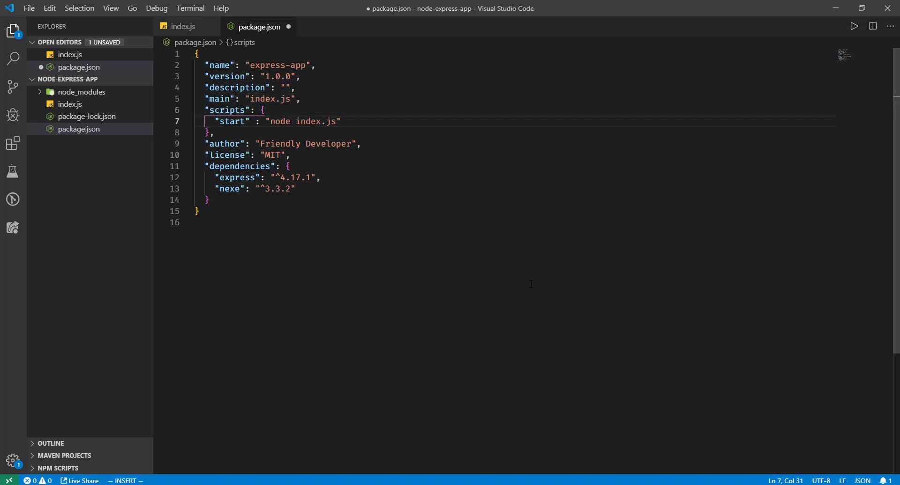
key(Escape)
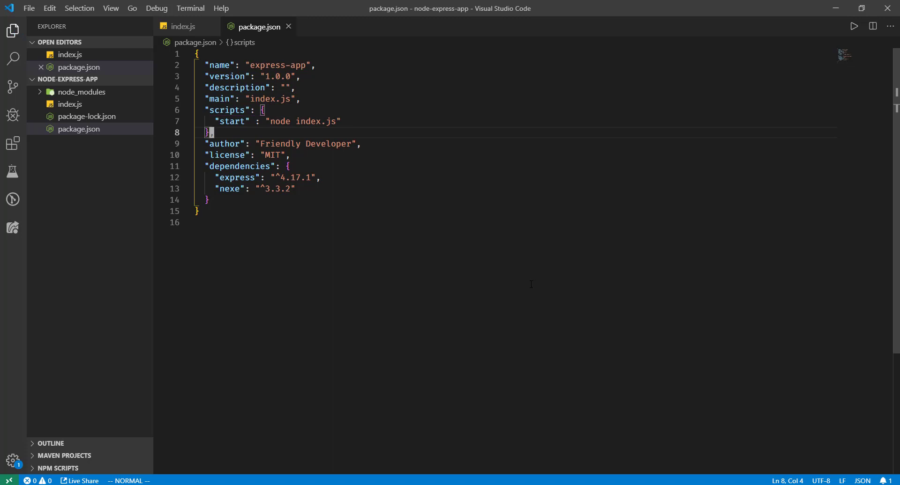
Run npm start in the terminal with index.js in front
click(186, 26)
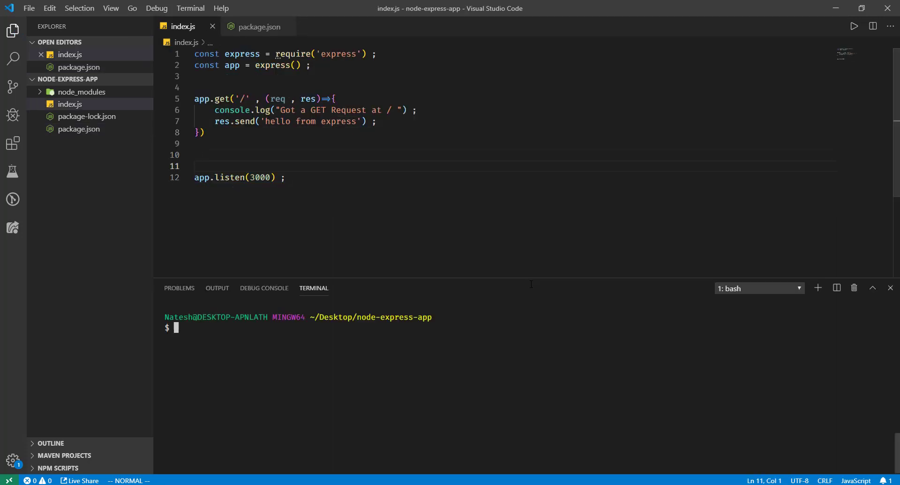
text(npm)
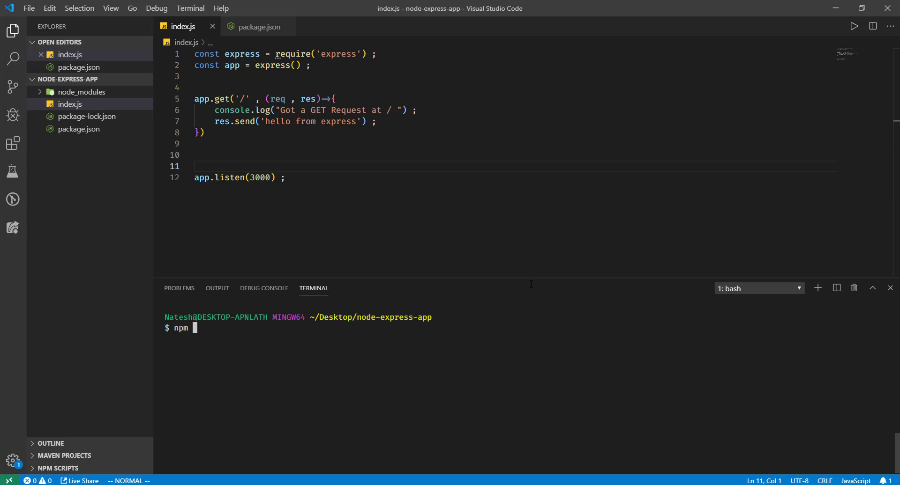
key(Return)
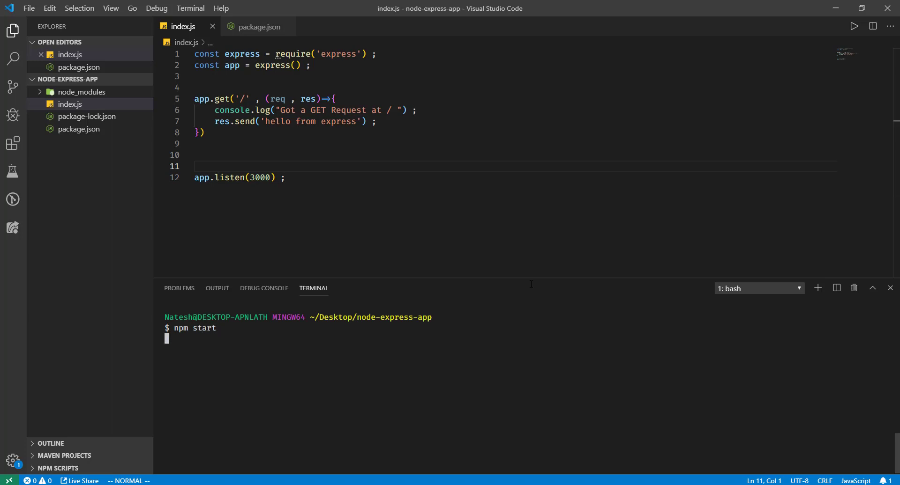
key(Return)
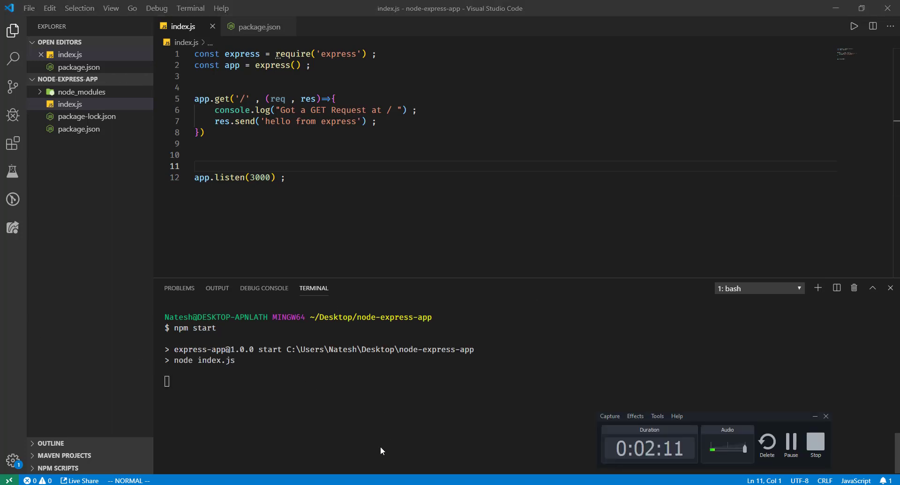
mouse_move(782, 402)
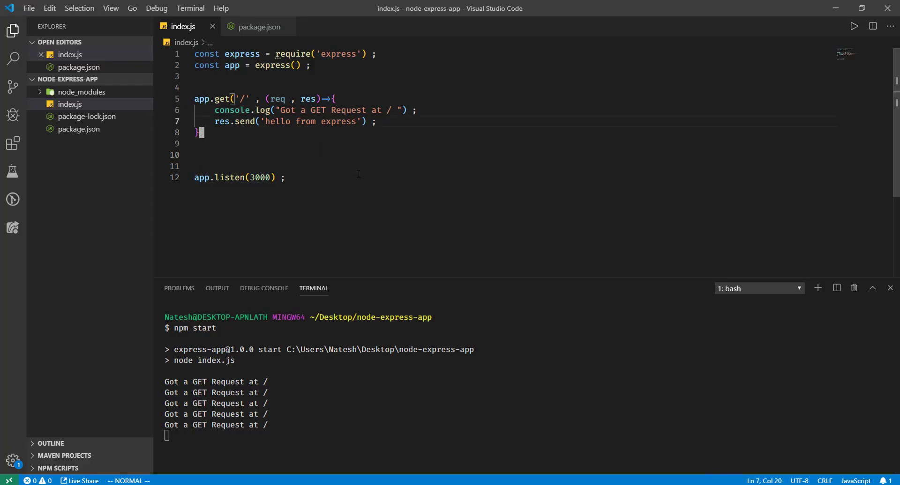
Set a text/html content-type header and send '<h1>Hello from express</h1>', then save index.js
text(res.seth)
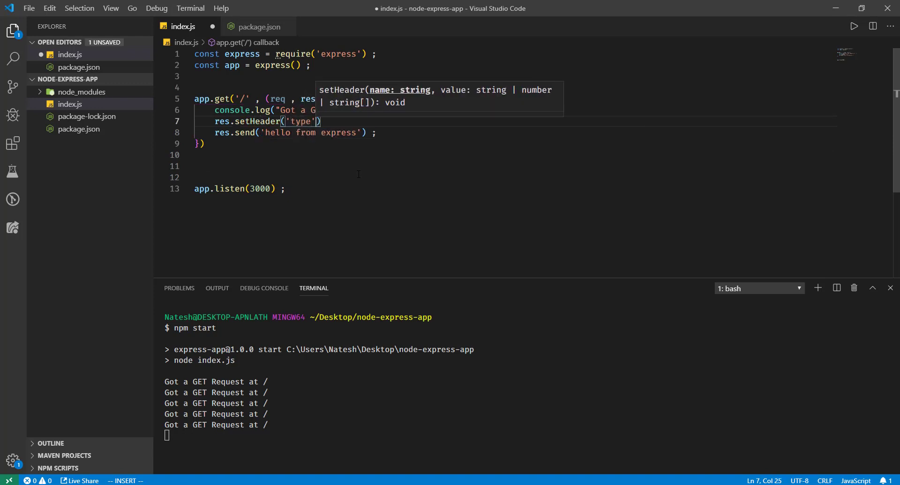
text(, 'text/html')
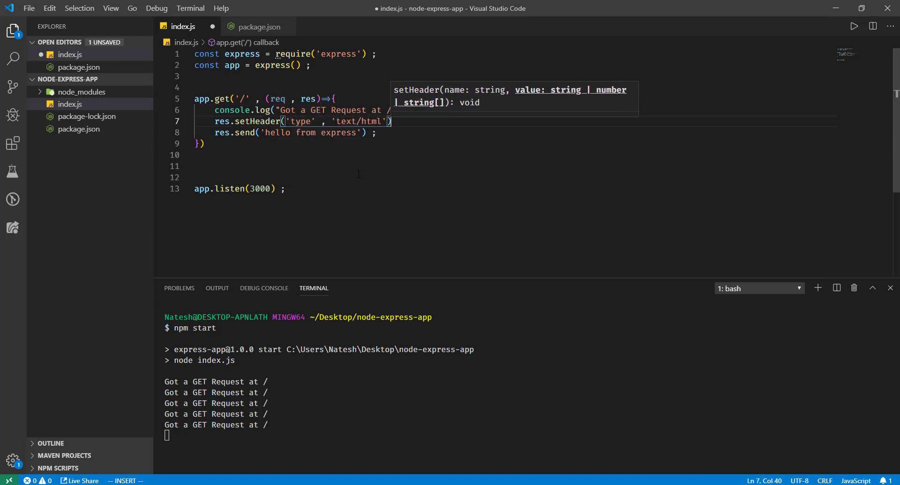
key(Escape)
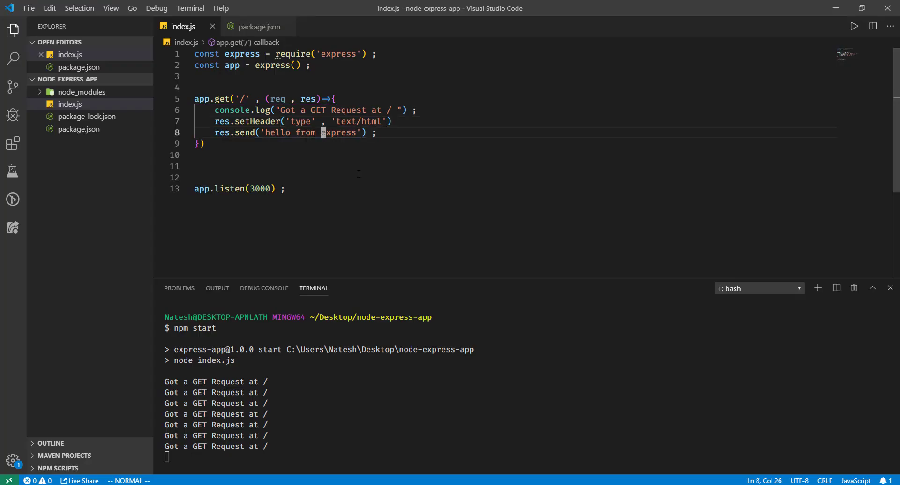
text(<h1></h1>)
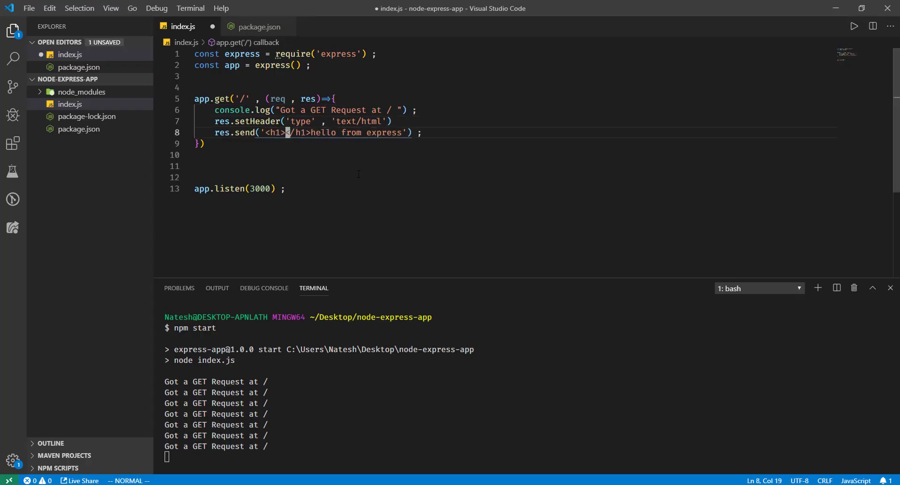
text(Hello from expr)
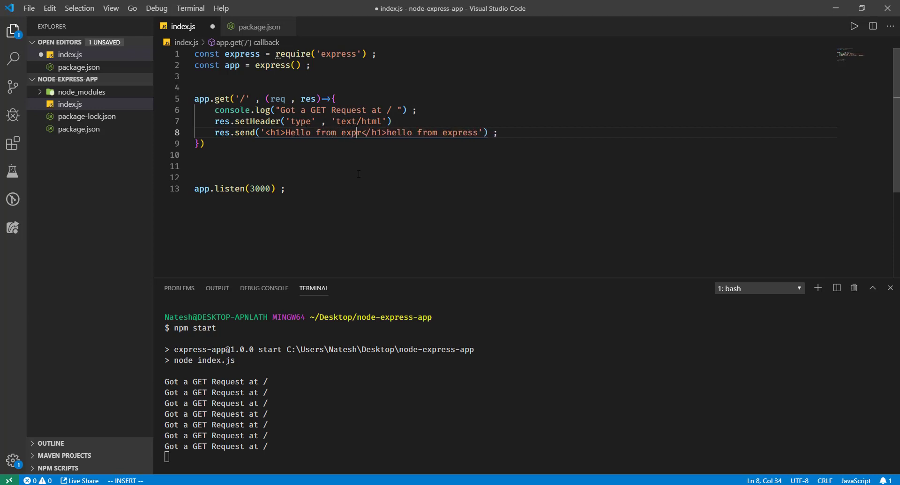
key(Escape)
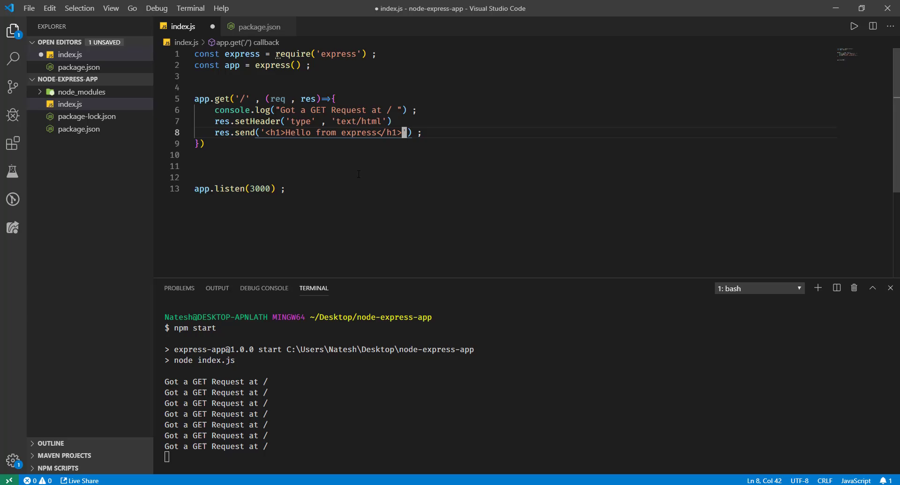
key(ctrl+s)
text(content-)
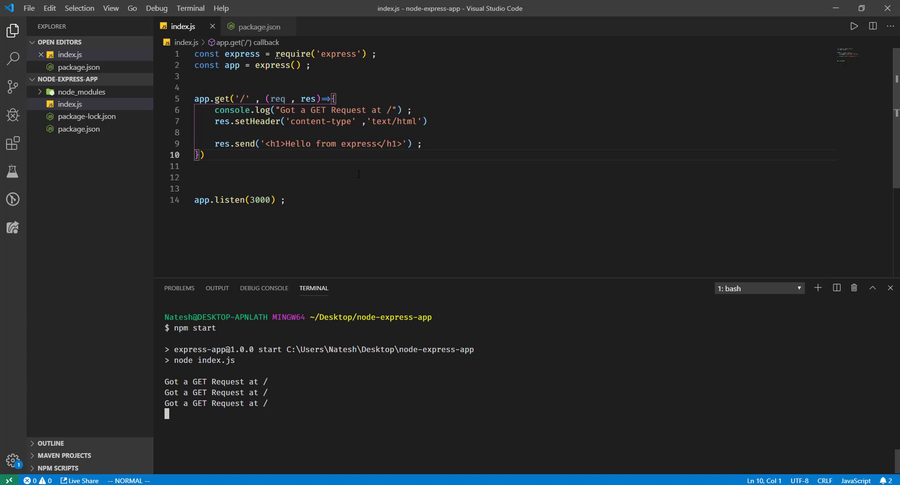
Open a fresh terminal session and bring package.json to the front
click(817, 288)
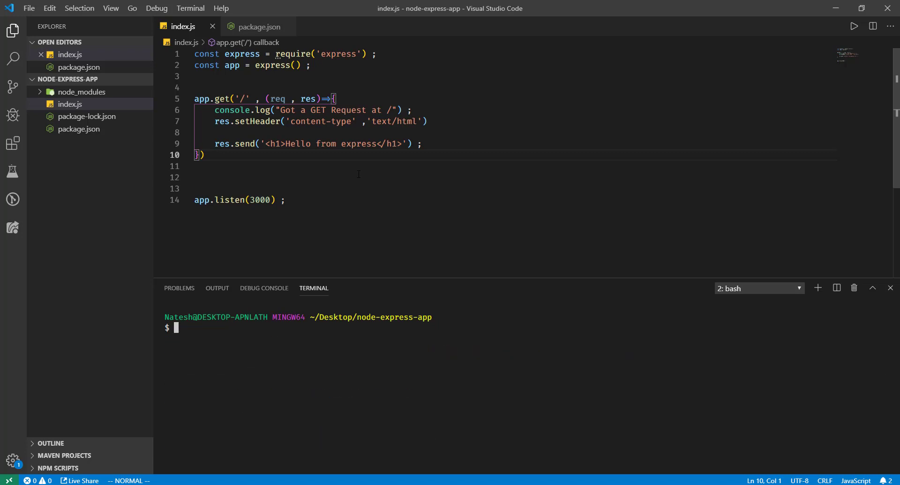
click(258, 26)
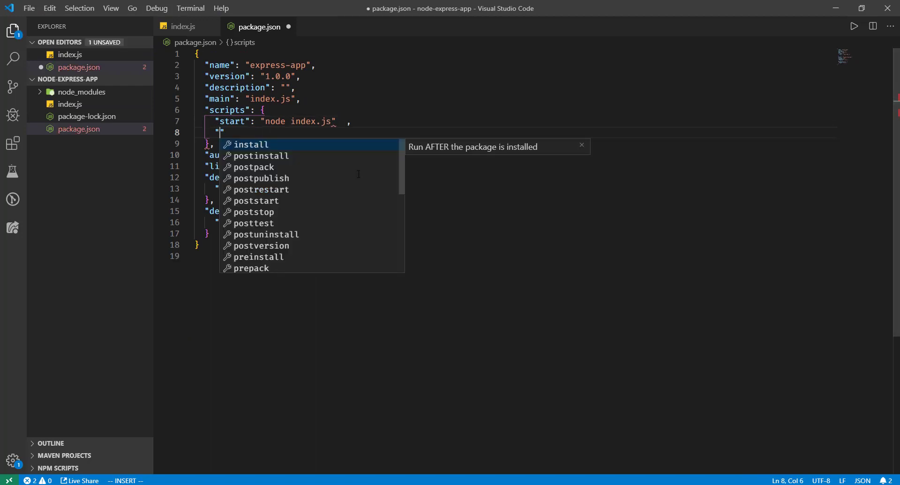
Add a "build": "nexe" script after start, save, and go back to index.js
text("build" :)
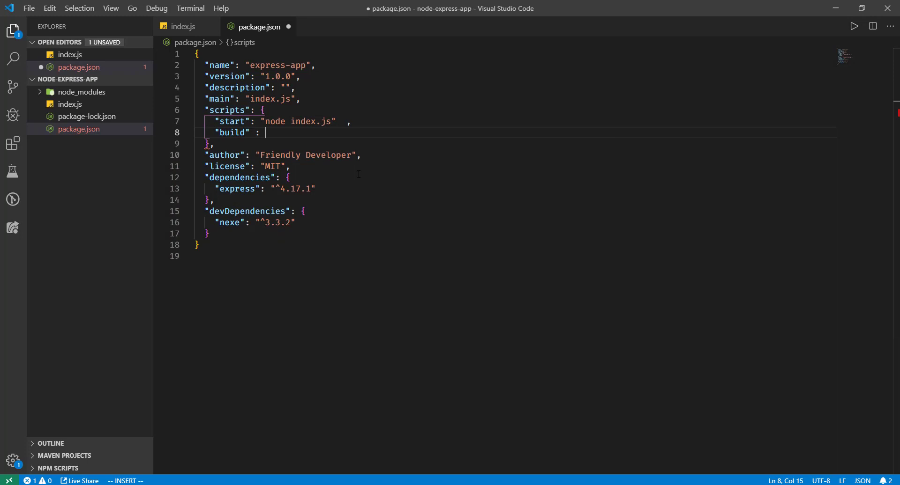
text("nexe")
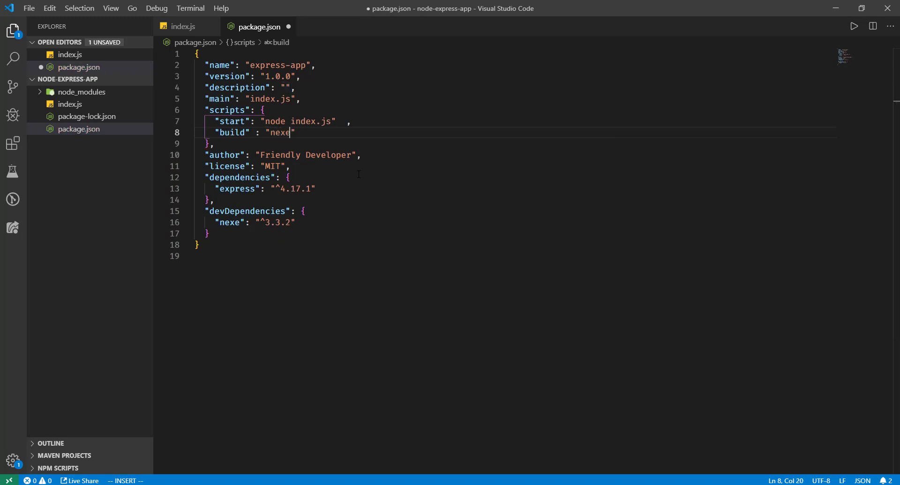
key(Escape)
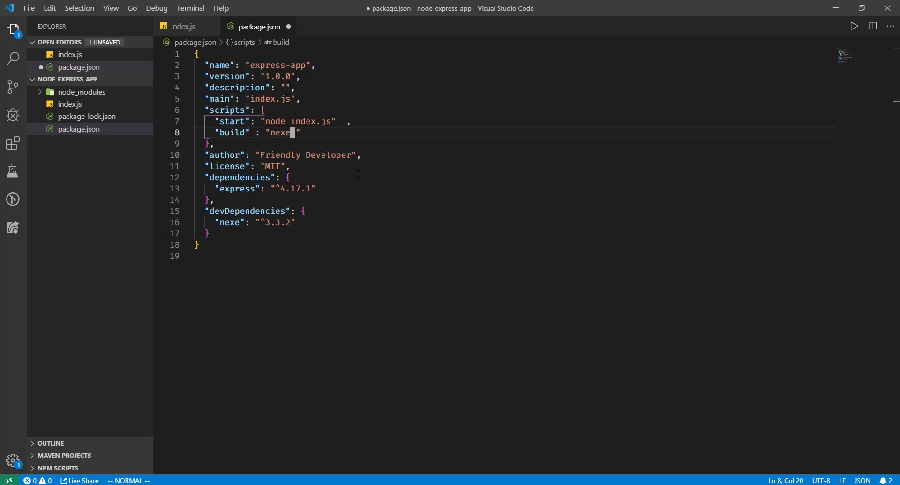
text(in)
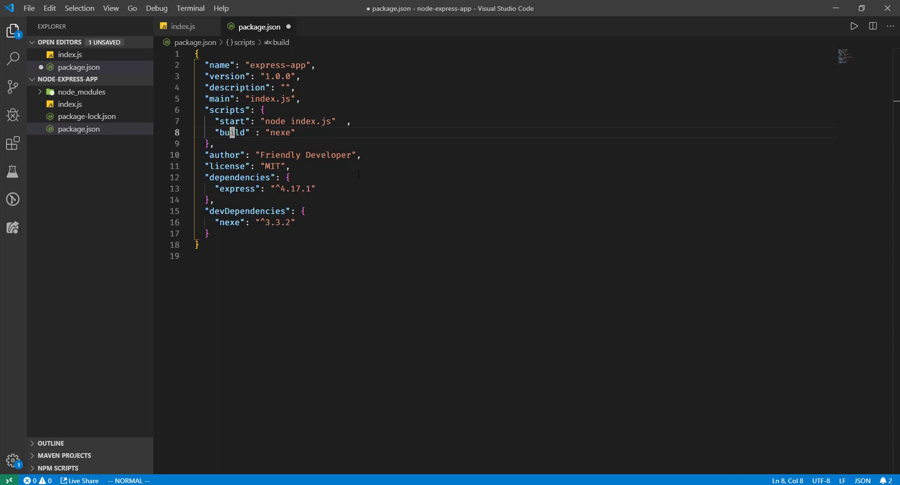
click(184, 26)
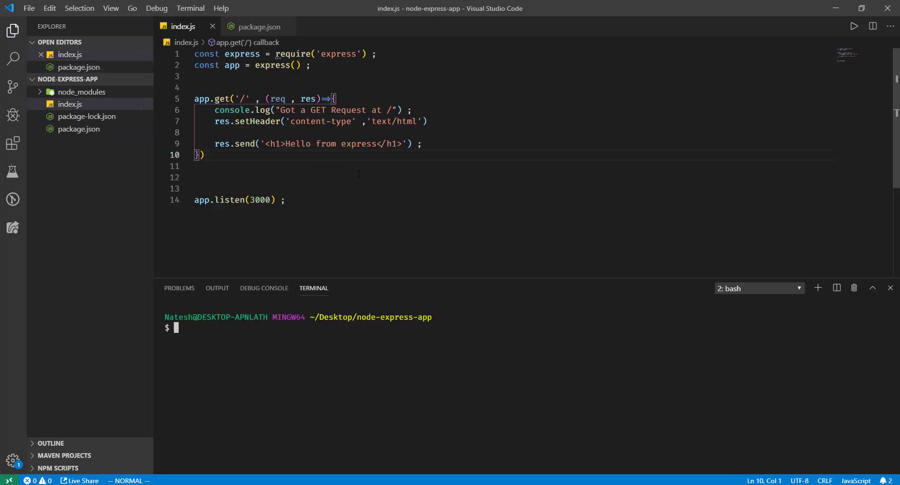
Enter an npm run command in the integrated terminal
text(npm run)
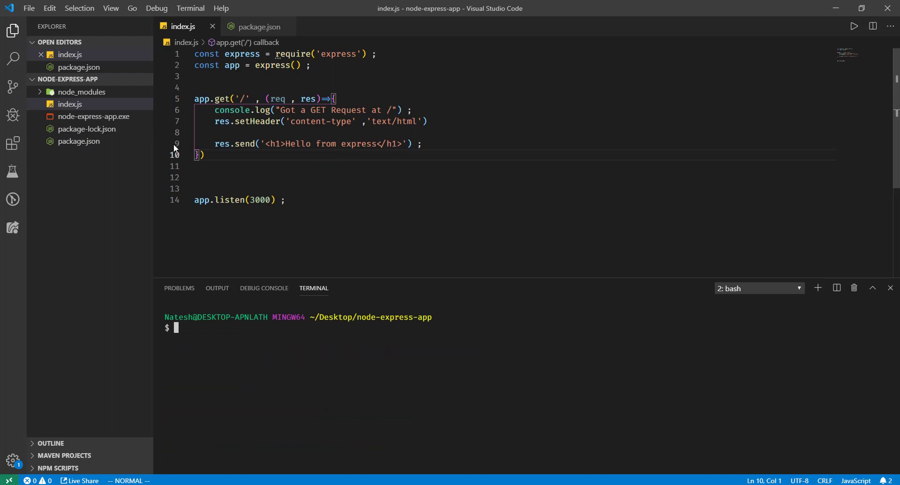
mouse_move(93, 117)
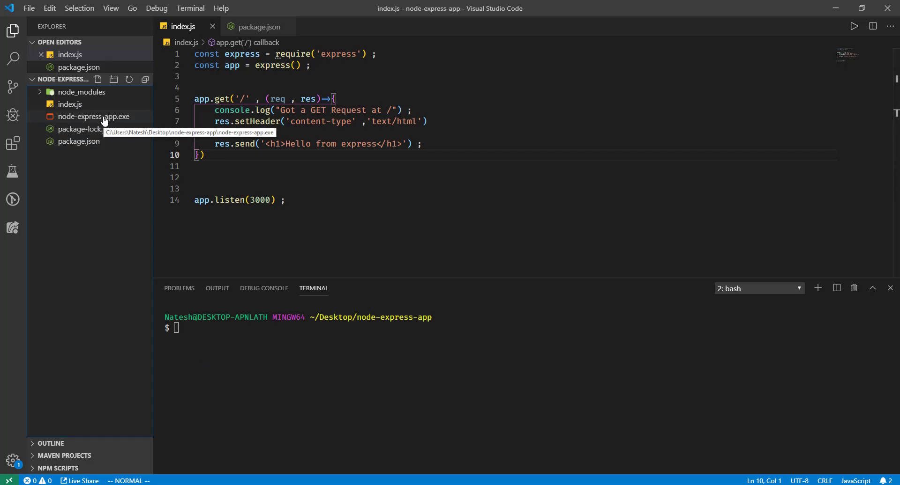
mouse_move(217, 347)
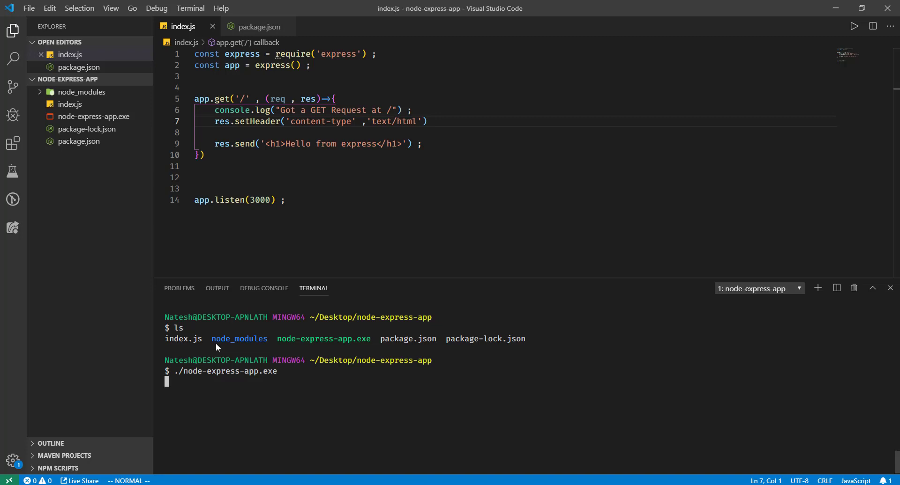
mouse_move(248, 385)
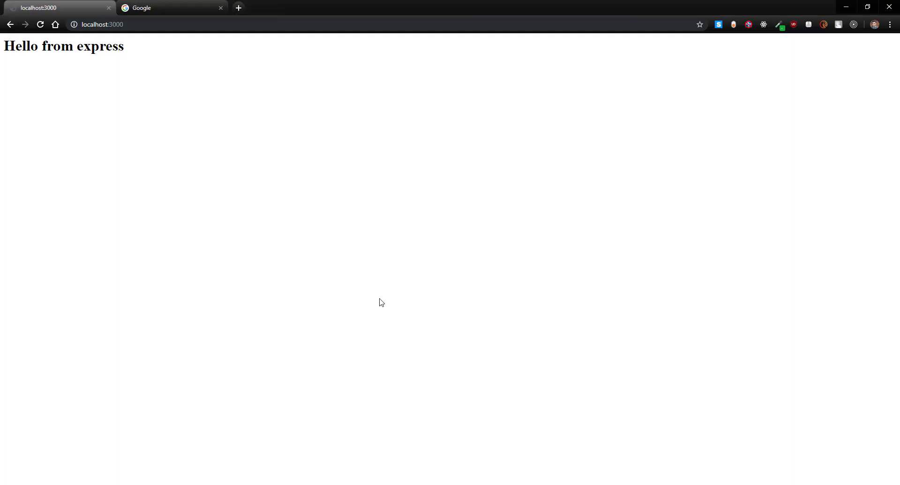
mouse_move(424, 242)
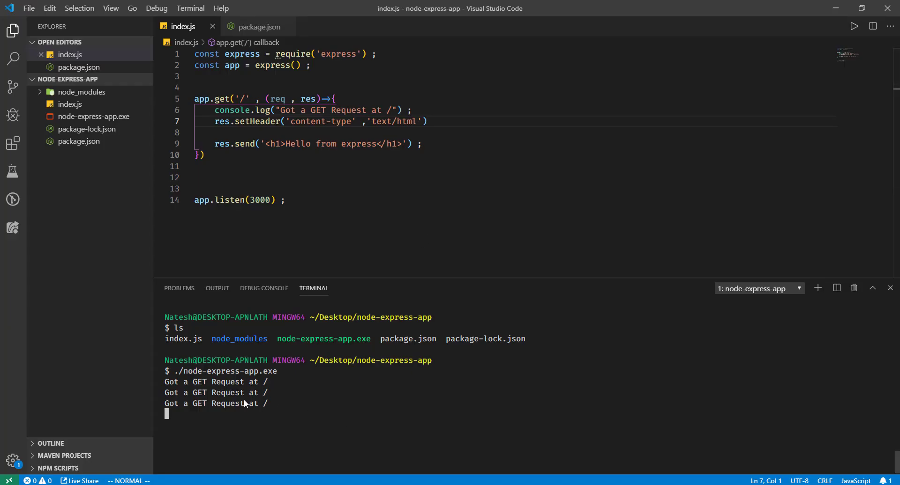
mouse_move(348, 373)
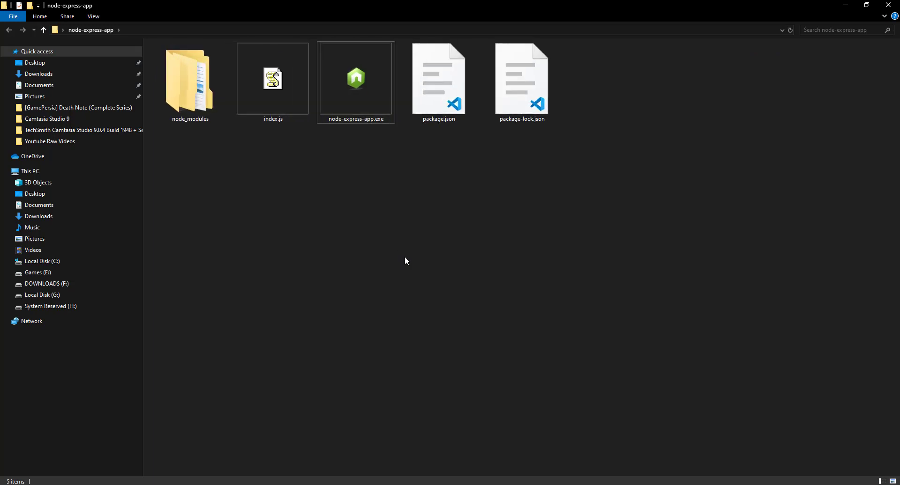
Select node-express-app.exe in File Explorer to check its 26.8 MB size
click(355, 80)
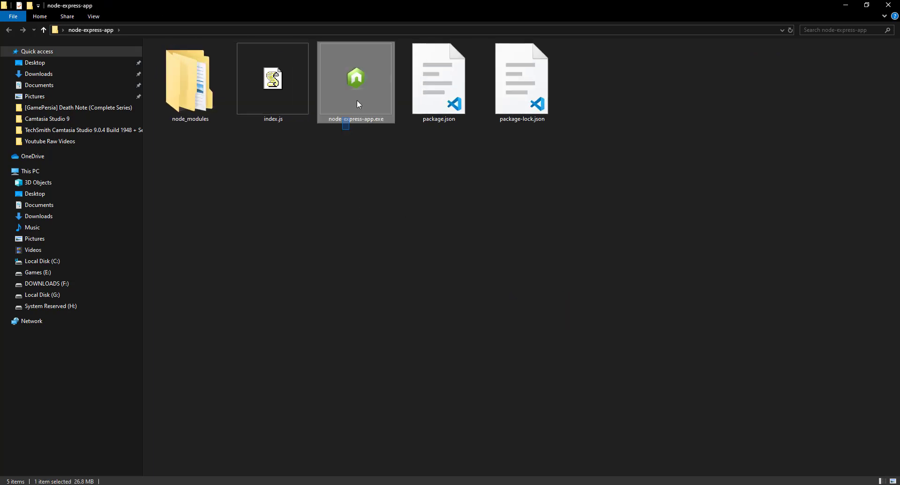
click(378, 131)
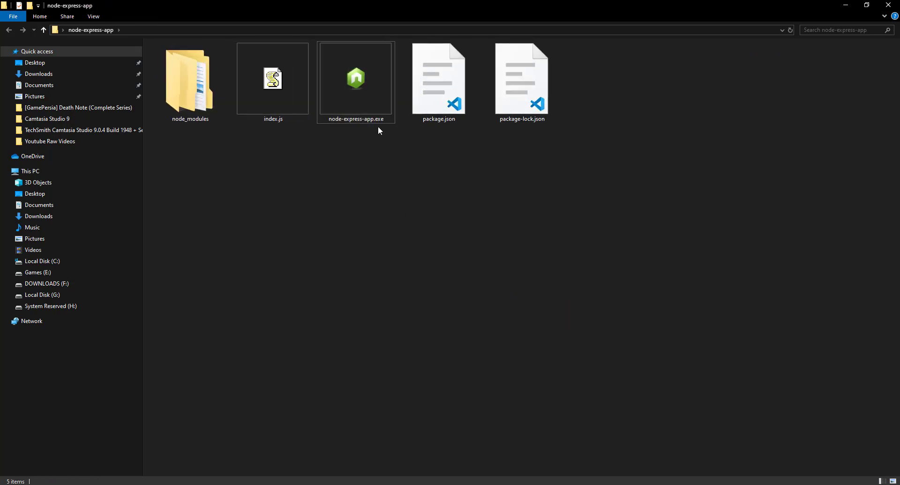
click(355, 82)
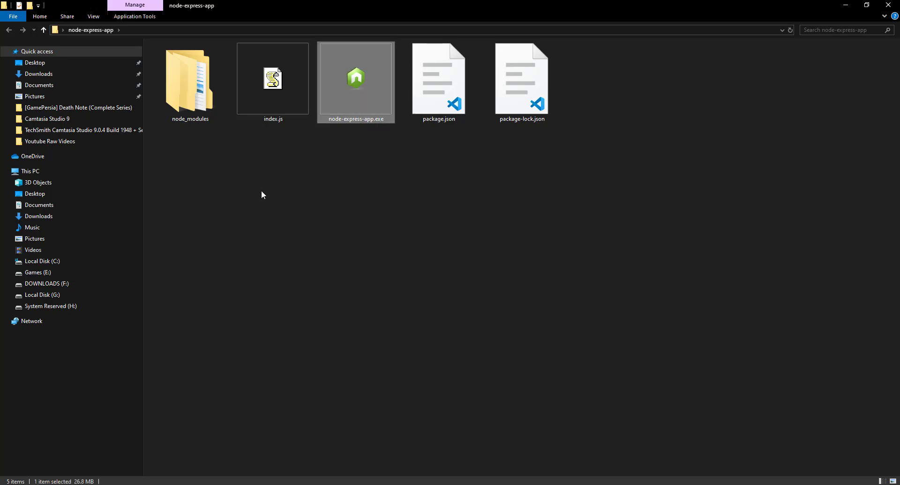
click(189, 81)
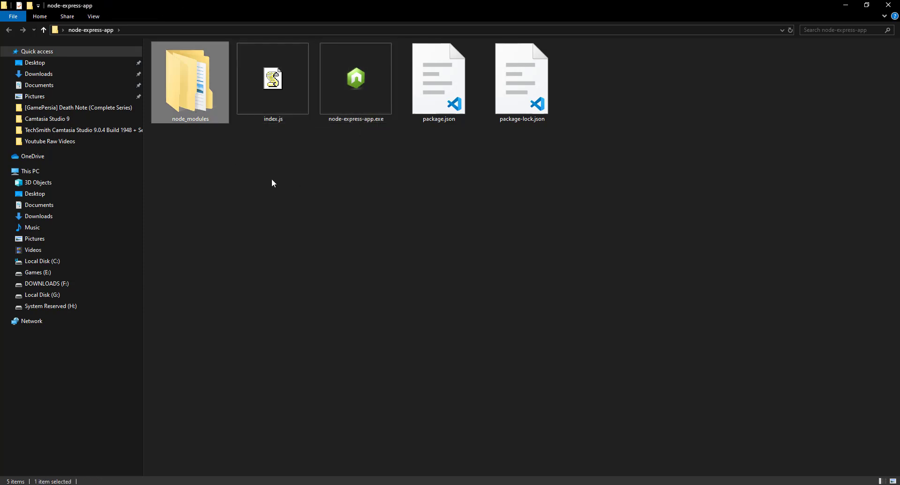
click(356, 81)
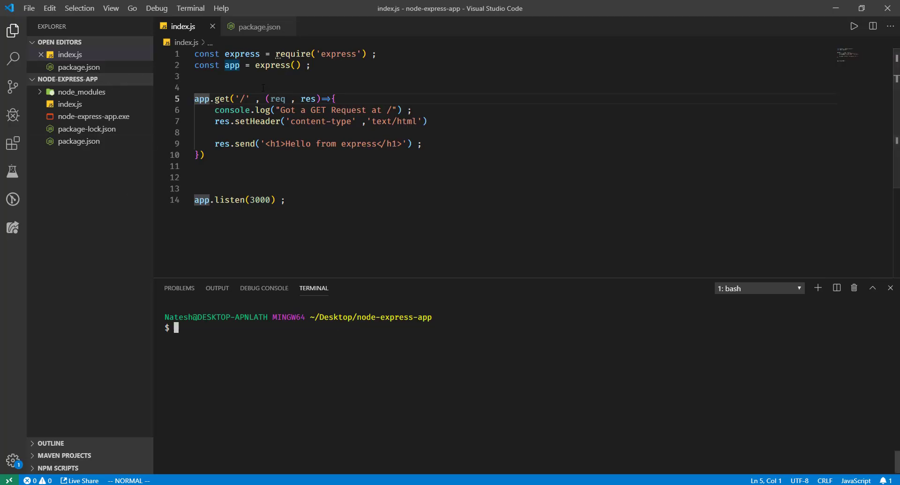
Create file.txt in the project containing 'this is my file' and save it
click(258, 26)
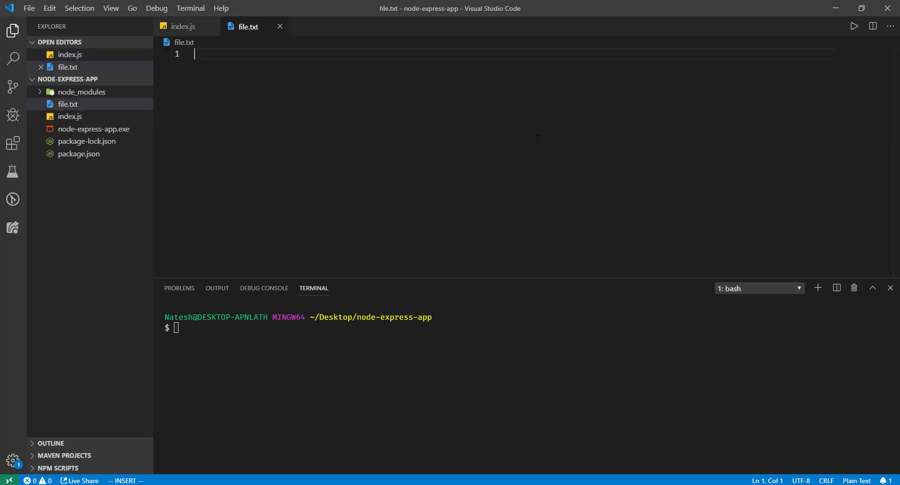
text(this is my file)
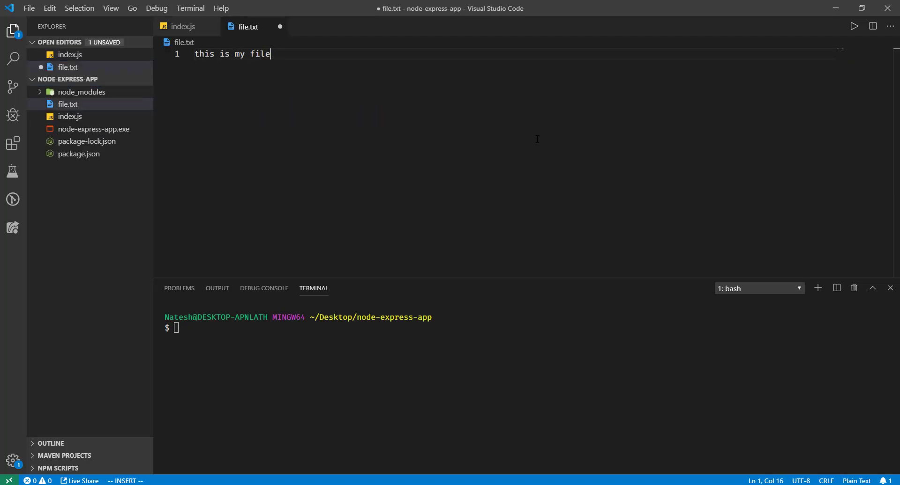
key(ctrl+s)
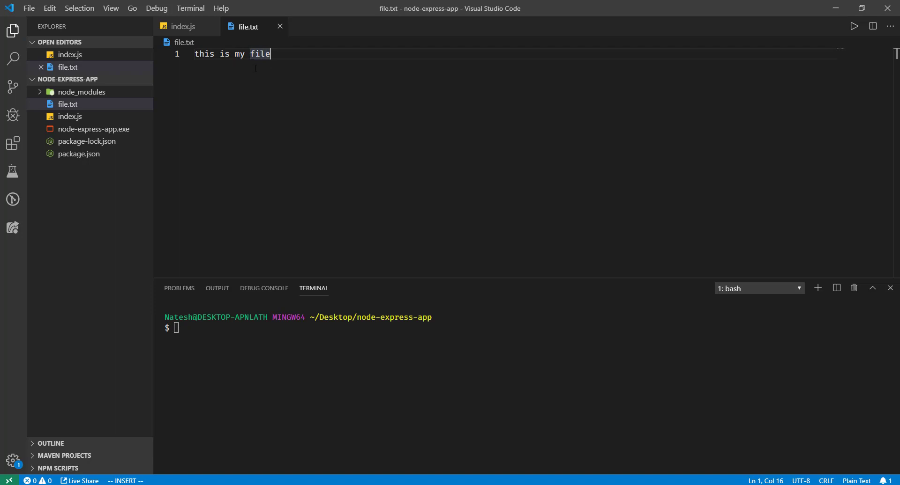
mouse_move(113, 121)
text(const fs)
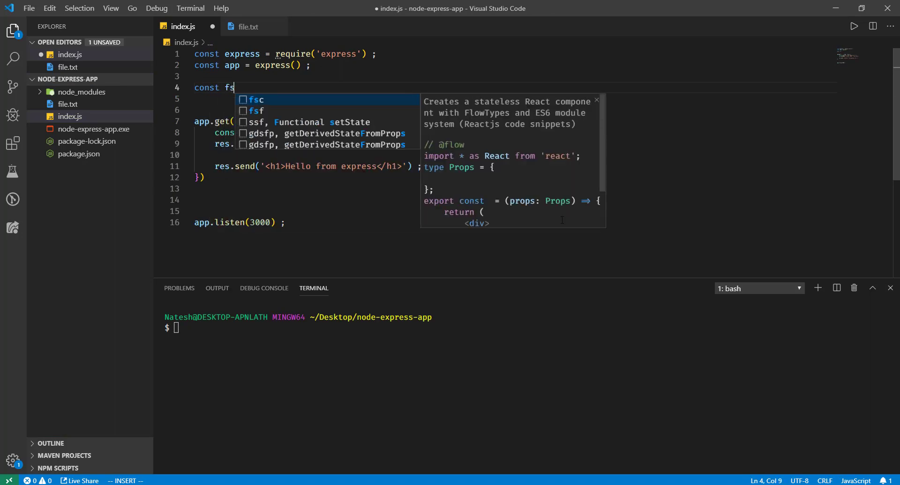
Add require('fs'), readFileSync('file.txt') into filecontents, and console.log(filecontents) to index.js
text(= ')
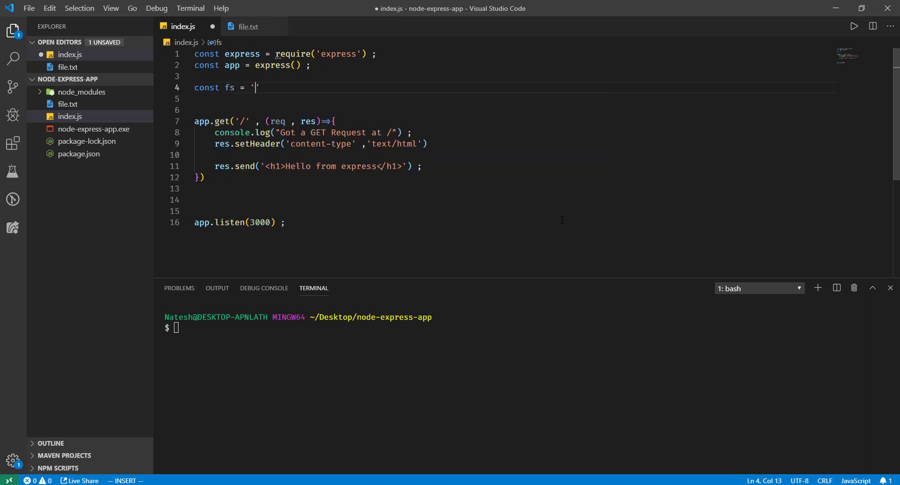
text(require)
click(515, 99)
text(fs.readFileSync)
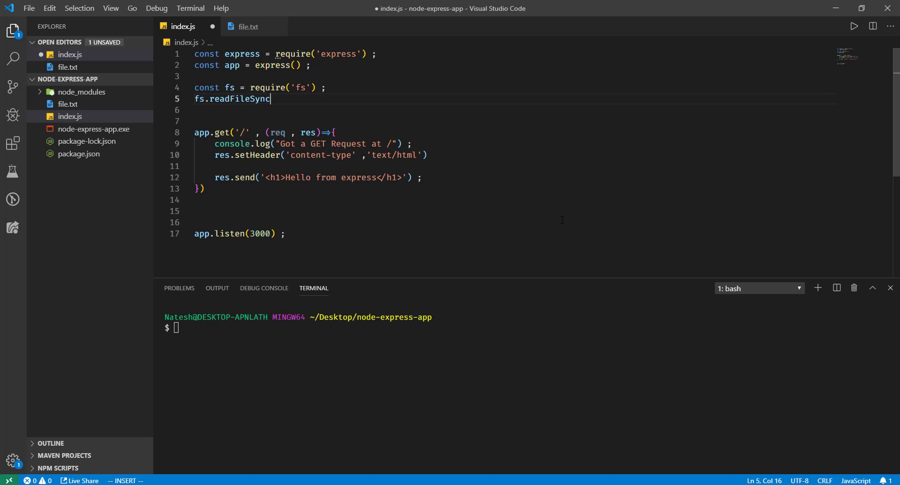
text(('')
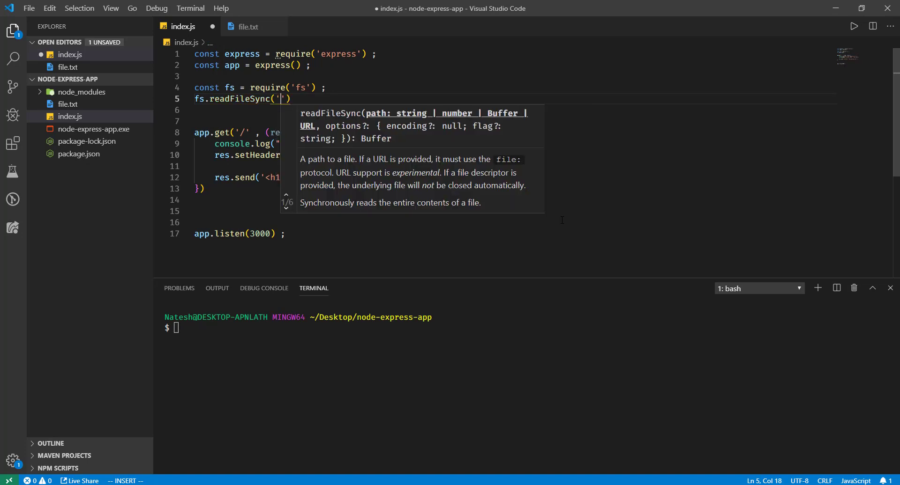
text(fifl)
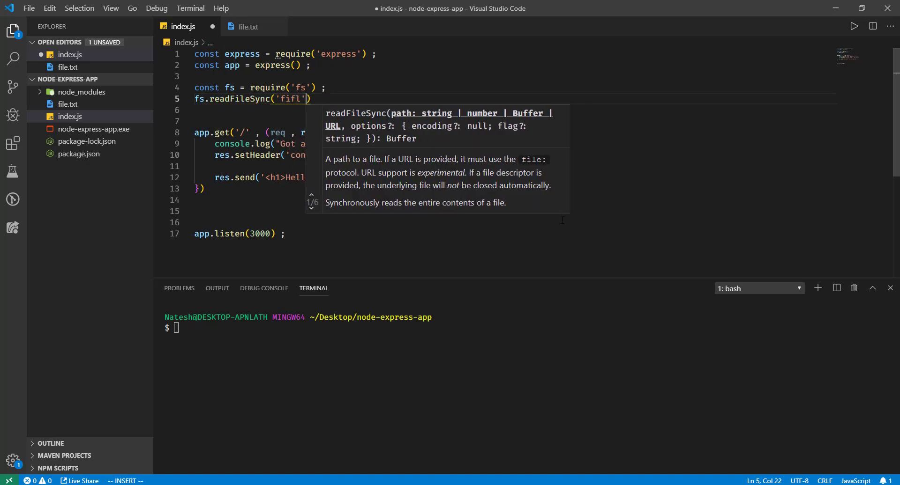
key(Backspace)
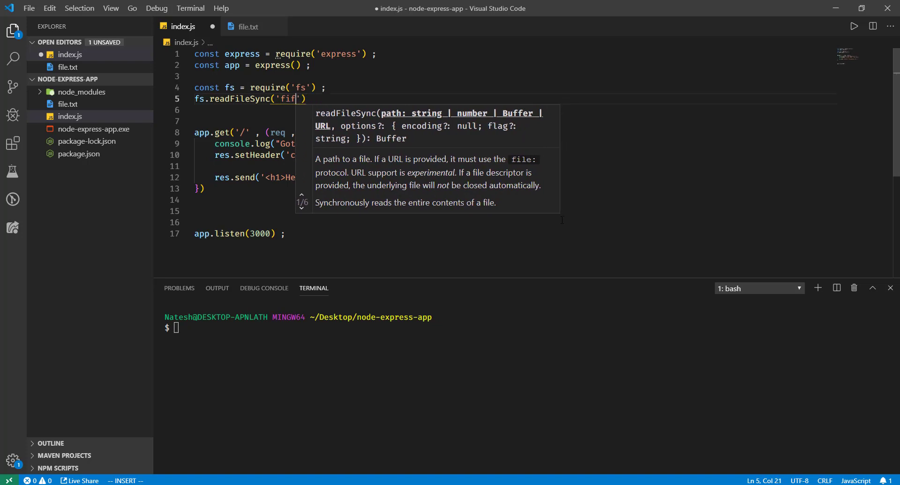
key(Escape)
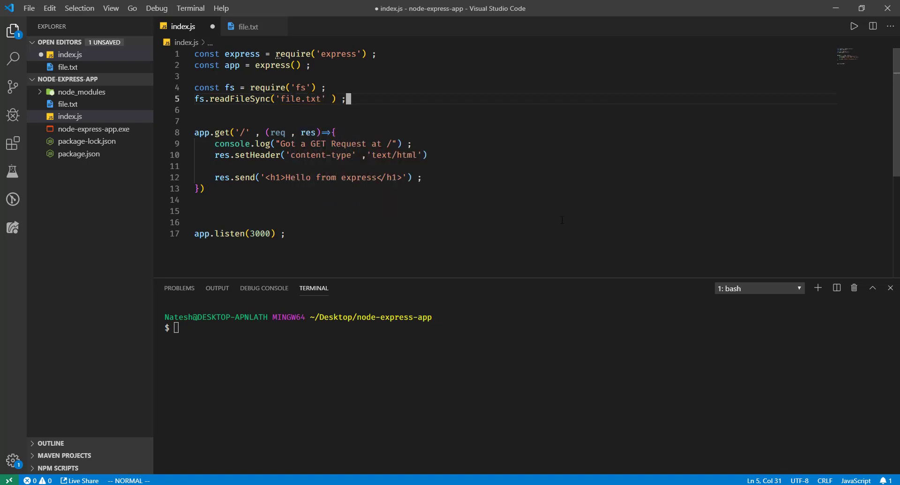
text(const filecontents =)
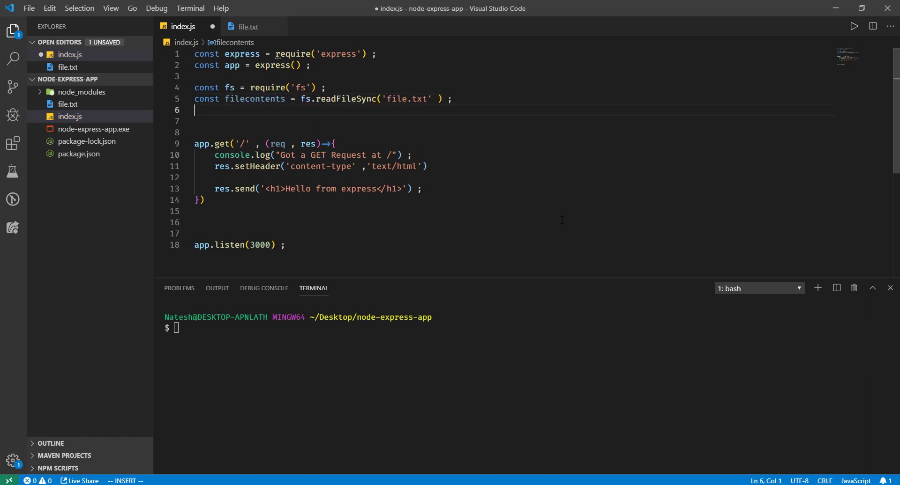
text(consol)
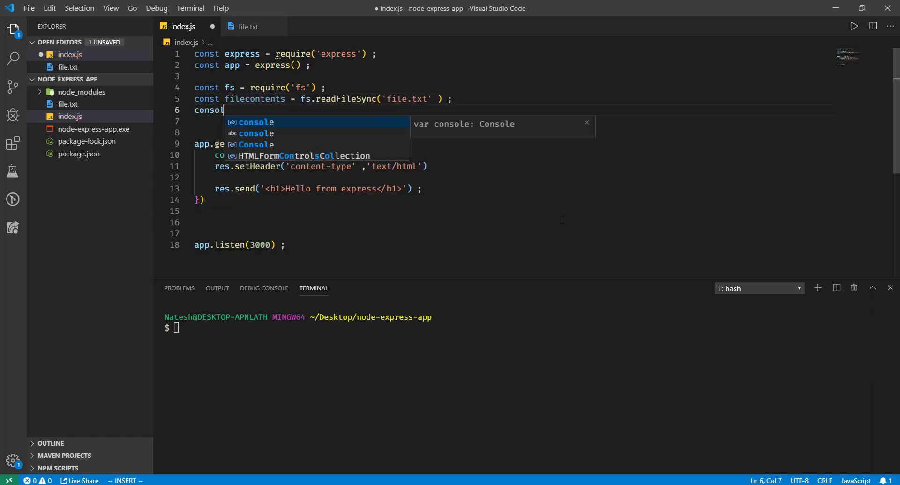
text(e.log(file)
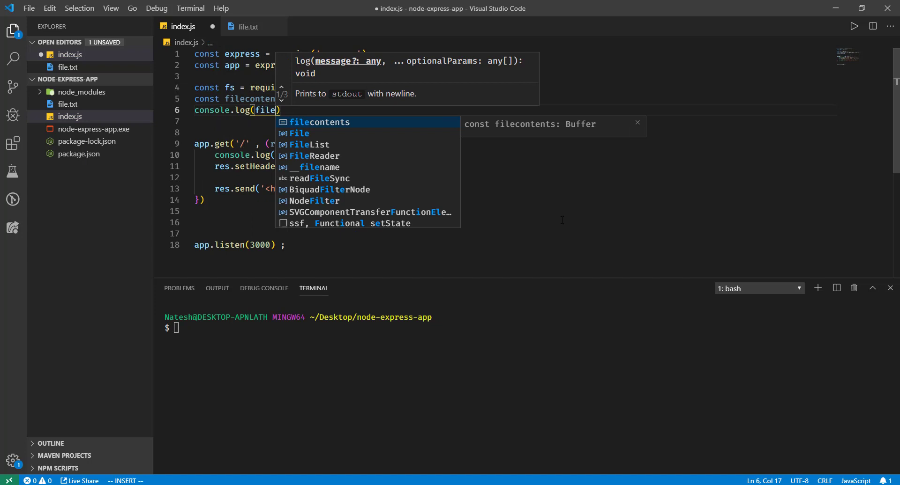
key(Escape)
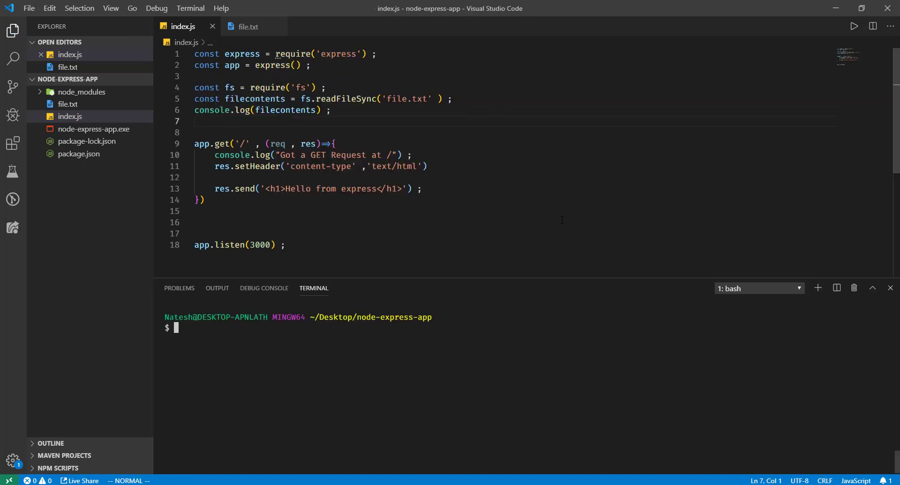
Run npm start to see the raw Buffer, then log filecontents.toString() instead
text(npm start)
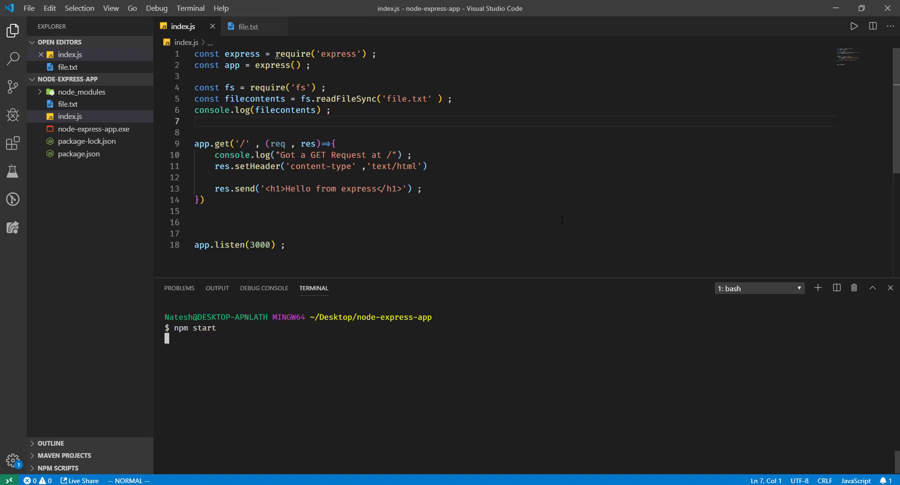
key(Return)
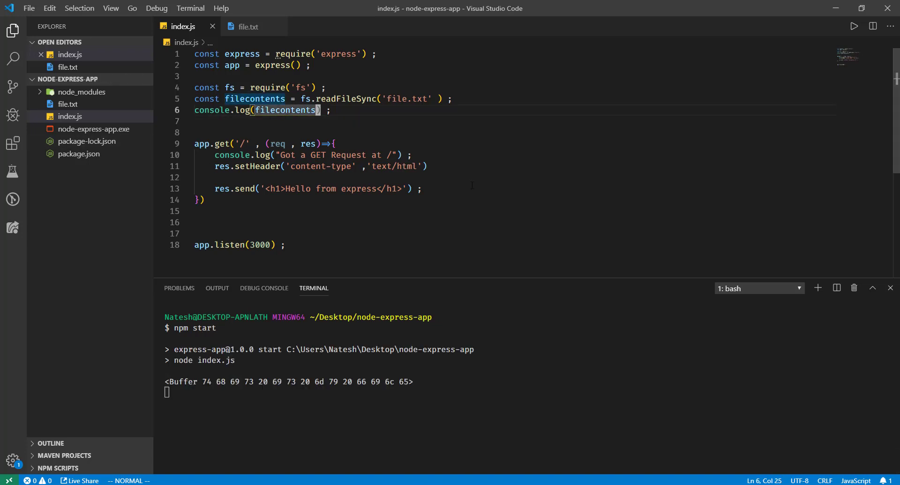
text(.toString()
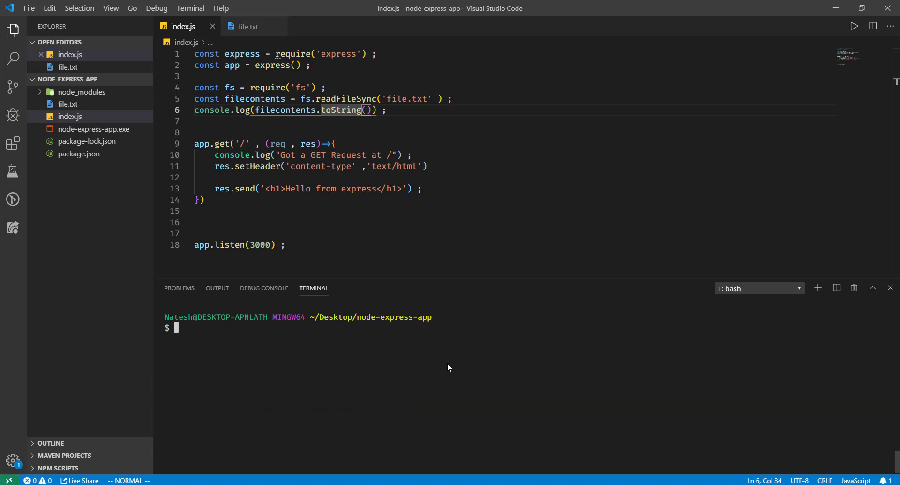
click(871, 288)
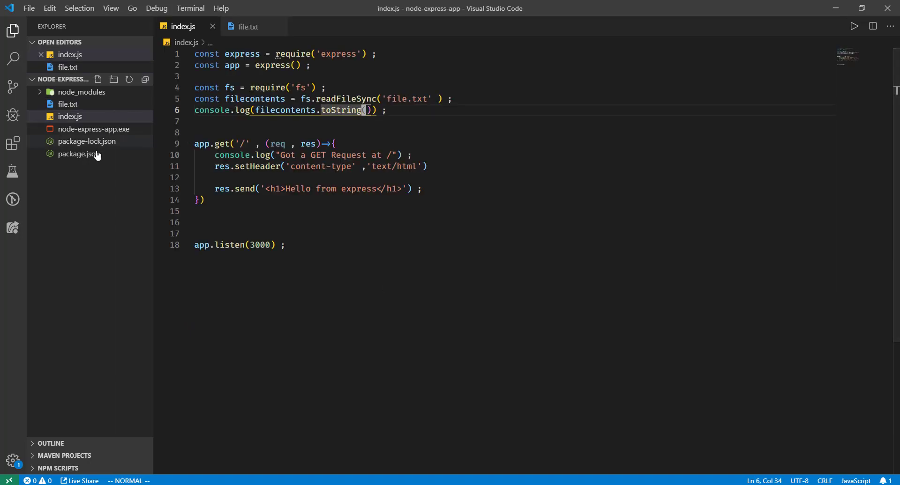
Change the package.json build script to 'nexe -r file.txt folder/**/*' and bring up the terminal
click(79, 154)
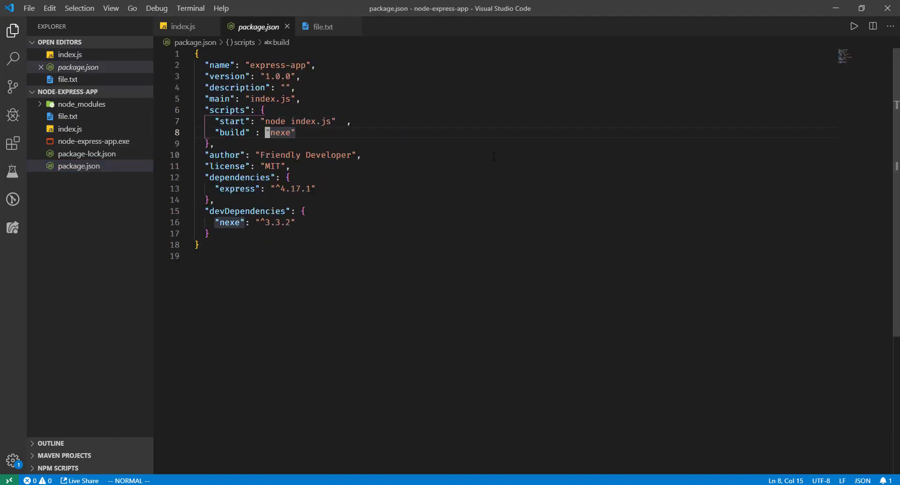
text(-r)
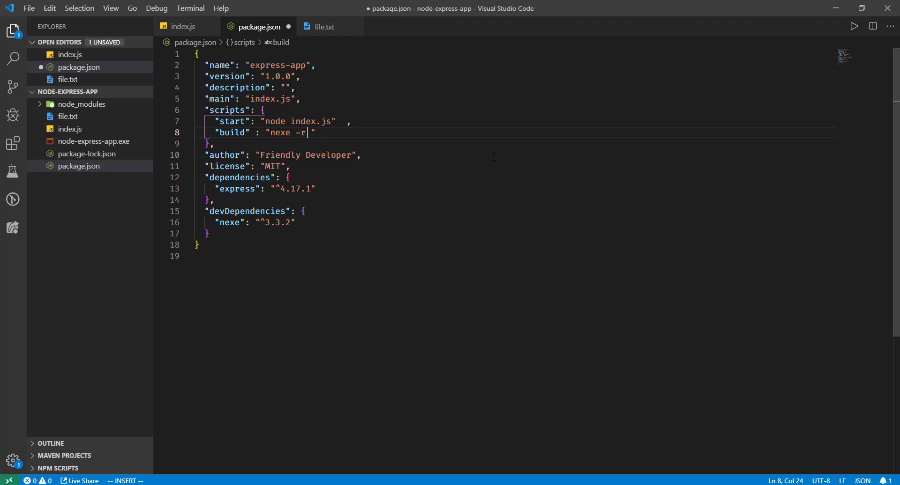
text(file)
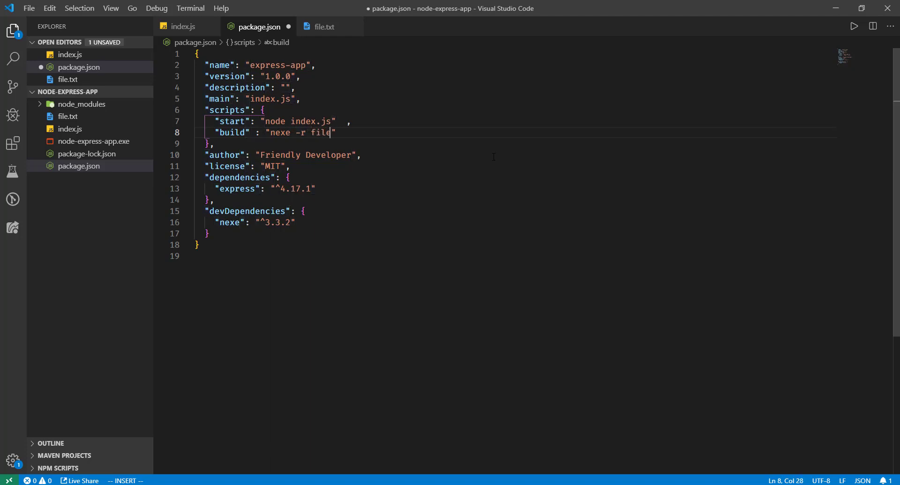
text(.txt)
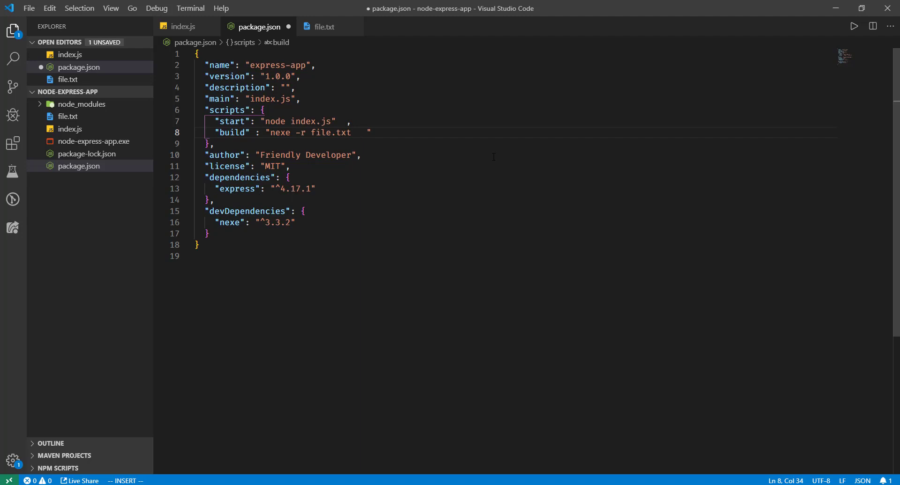
text(folder)
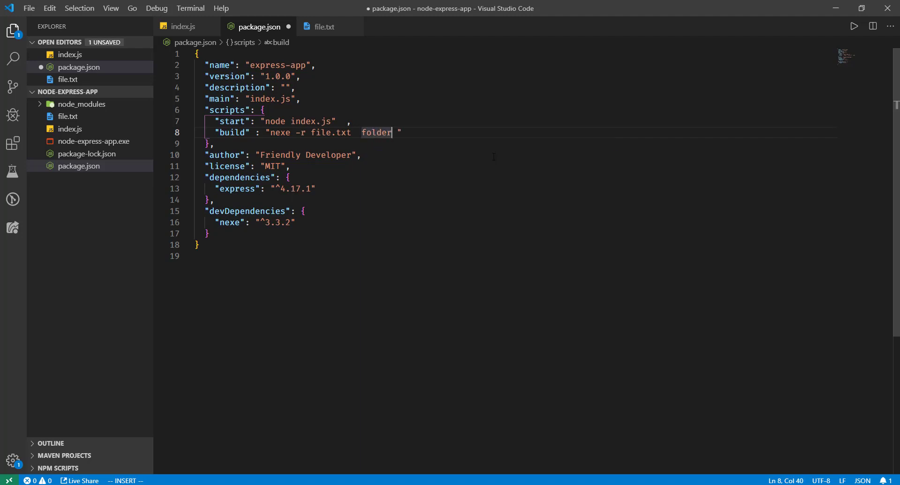
text(/**/)
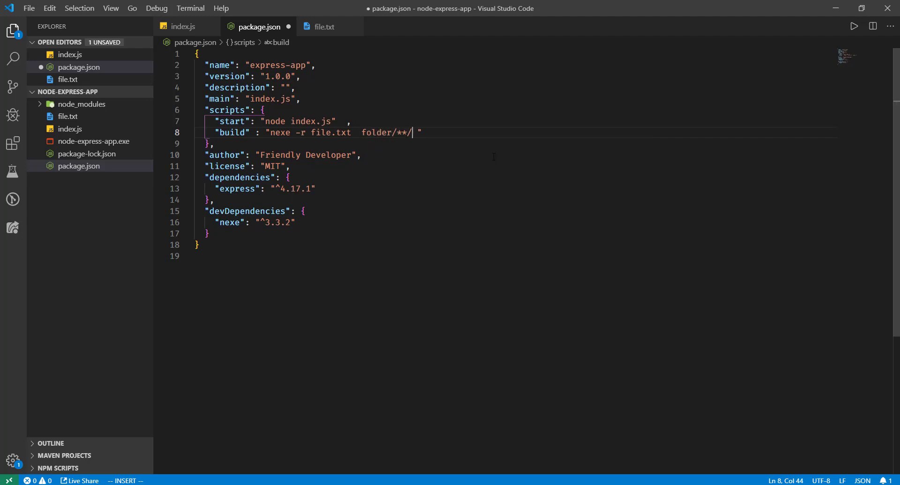
key(Escape)
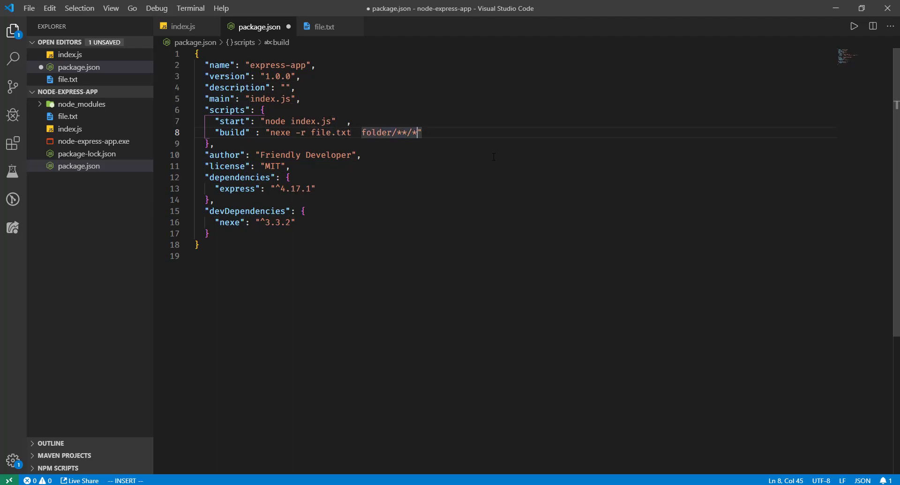
key(Escape)
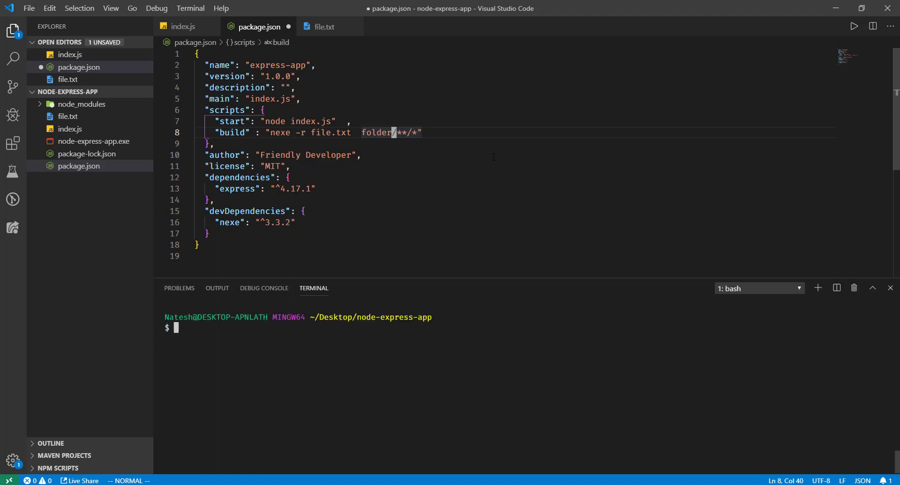
Build with npm run build using 'nexe -r file.txt' and launch the node-express-app executable
text(npm i)
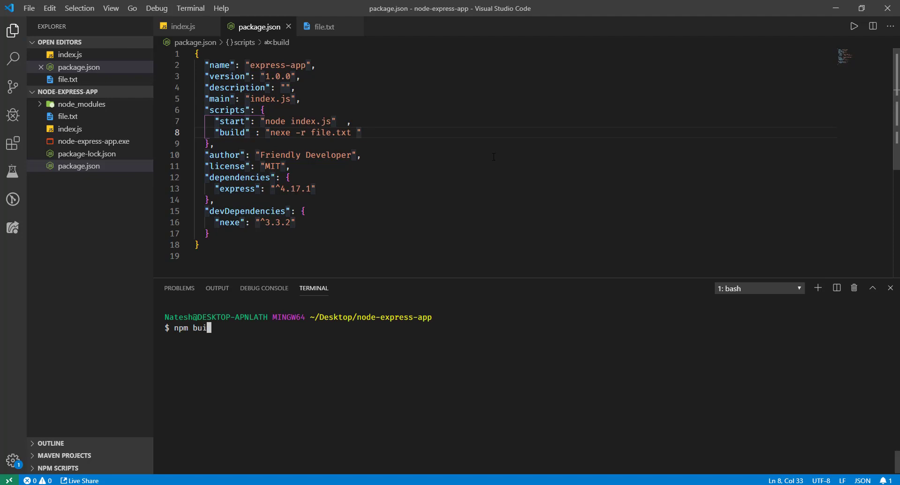
text(ld)
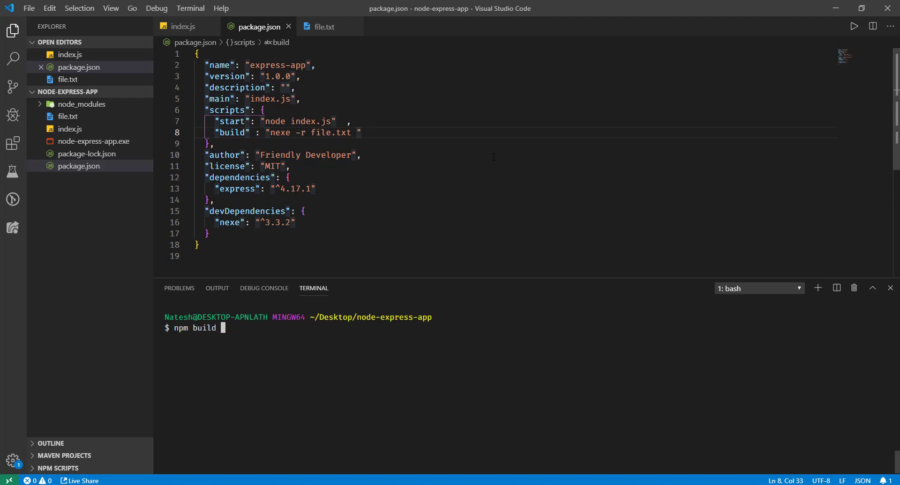
text(run)
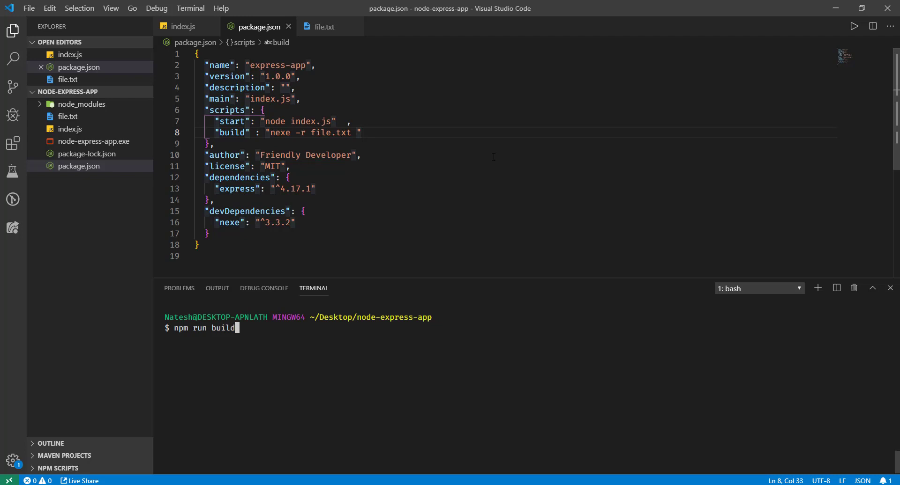
key(Return)
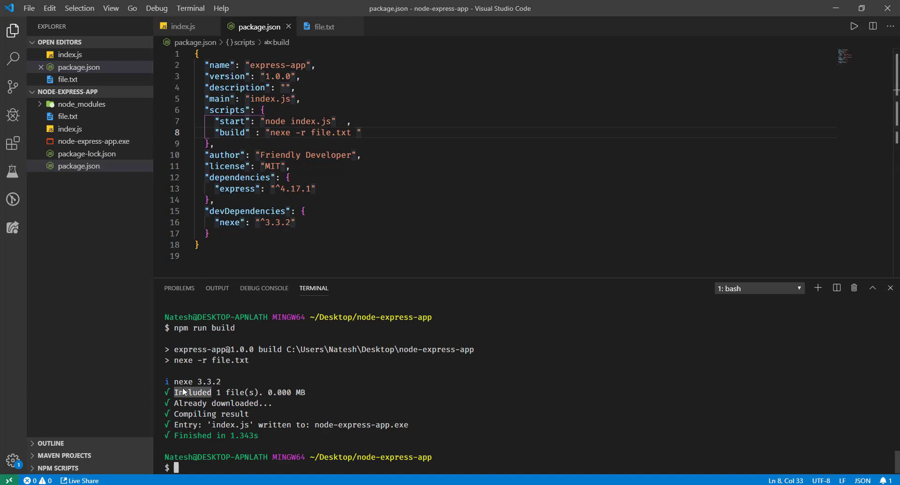
mouse_move(427, 379)
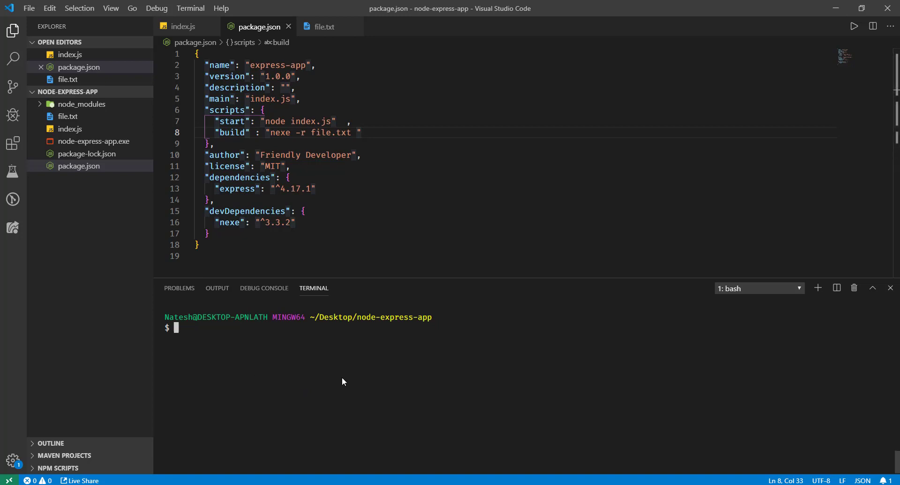
text(./node)
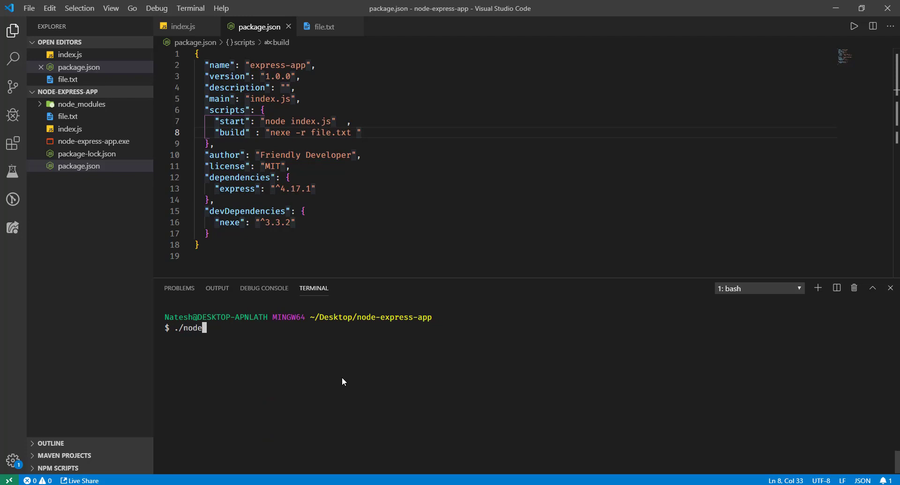
key(Return)
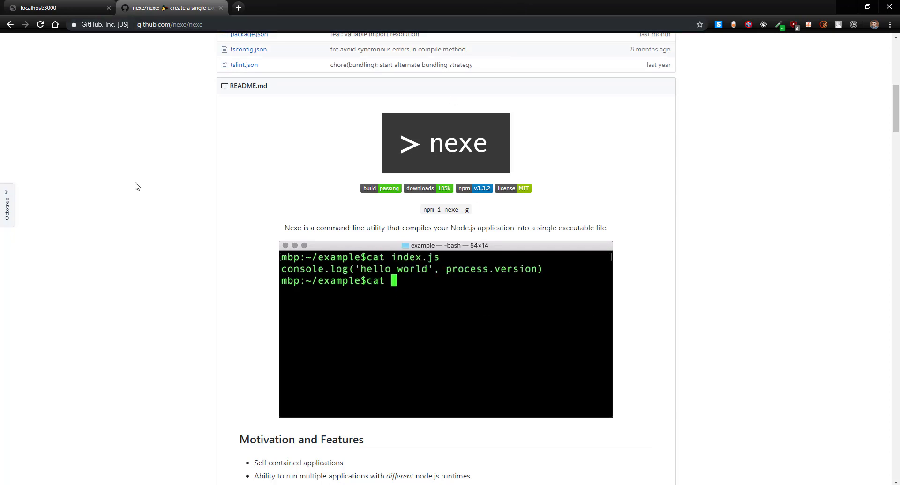
Scroll down through the nexe README's Usage and NexeOptions sections, then back up
scroll(down, 3)
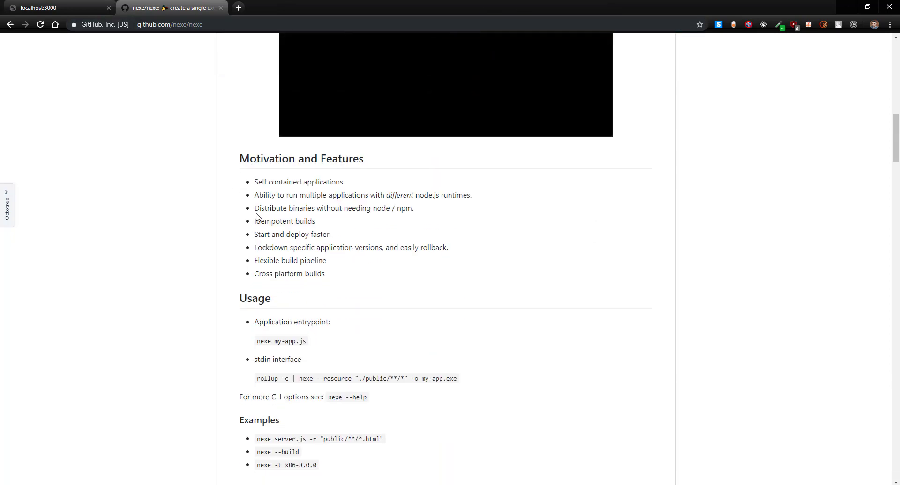
scroll(down, 3)
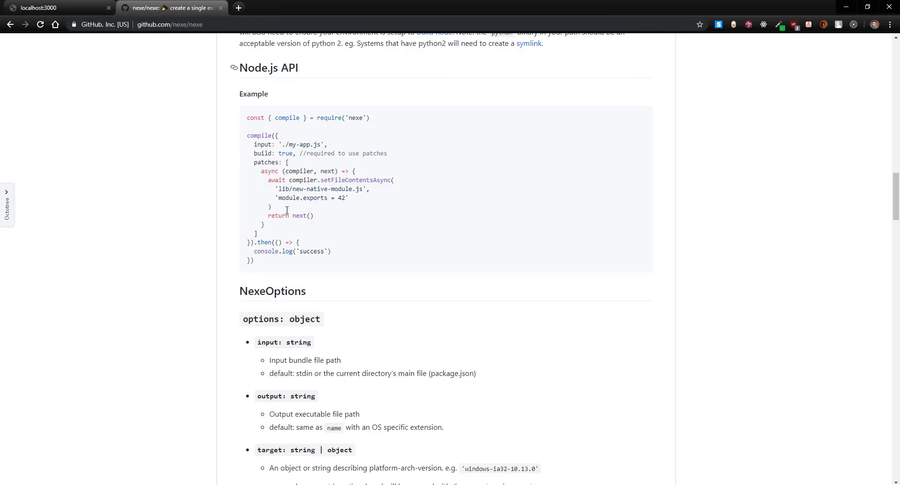
scroll(down, 3)
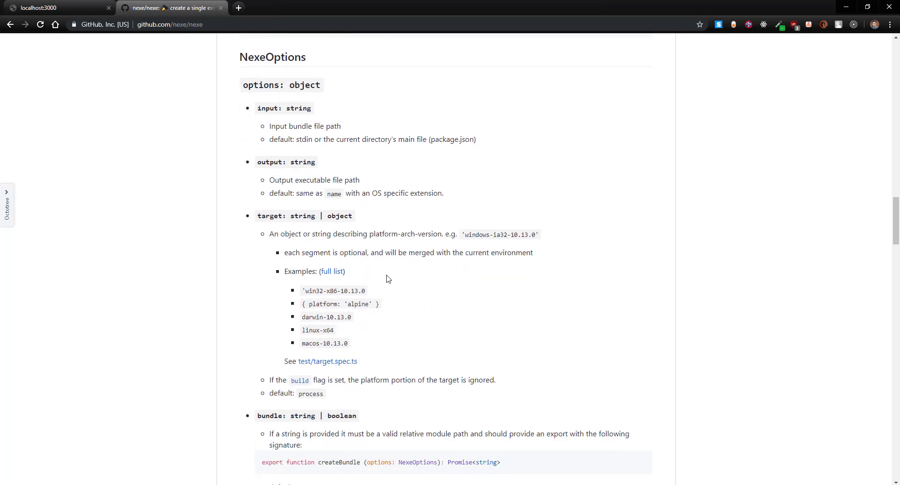
scroll(down, 3)
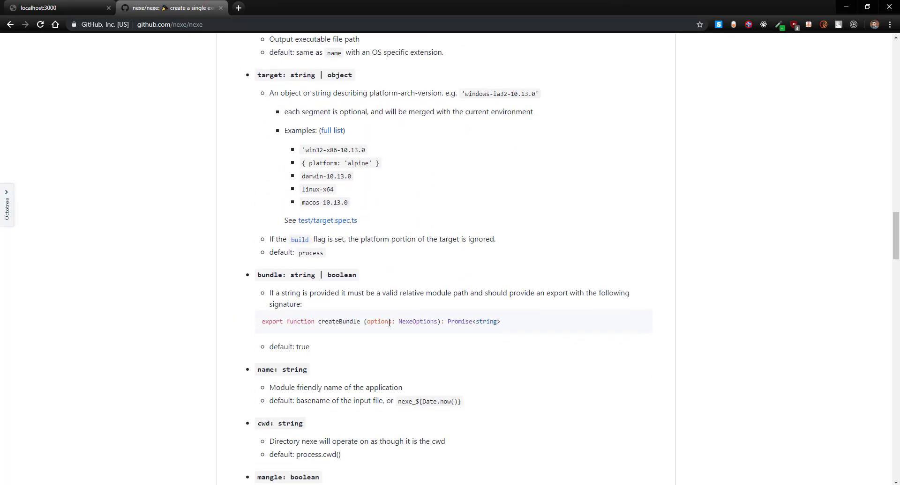
scroll(down, 3)
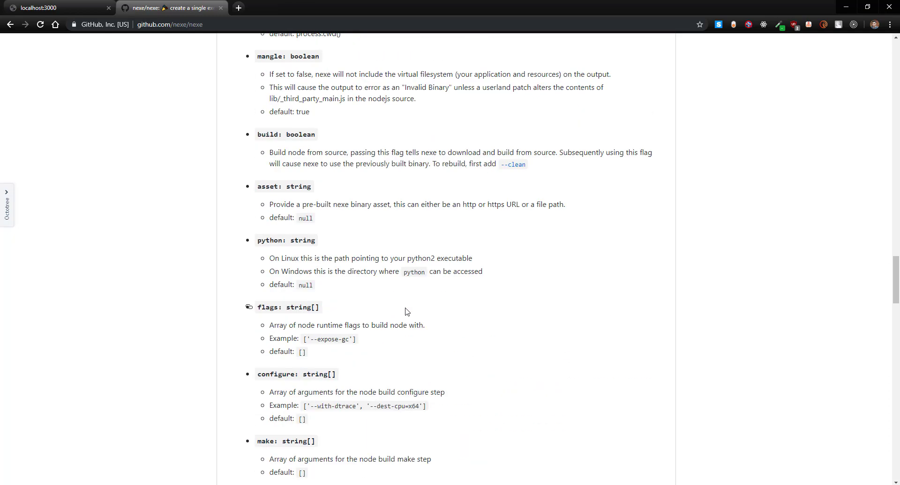
scroll(up, 3)
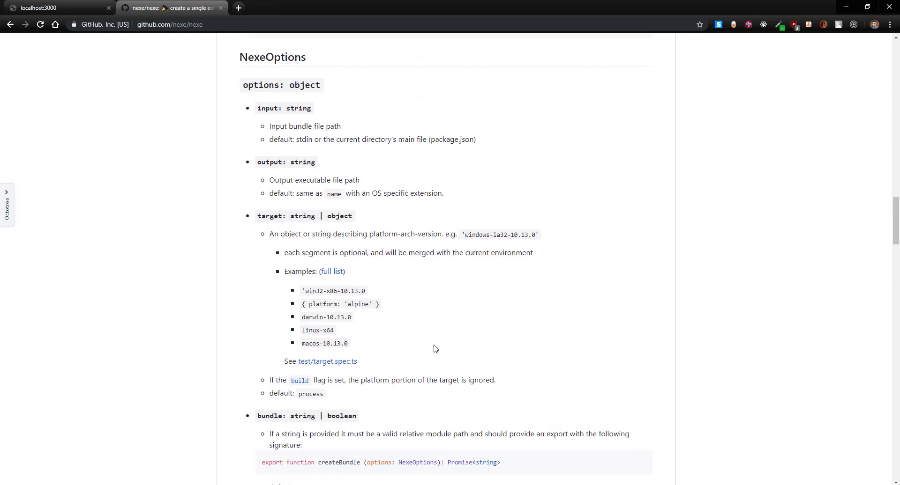
scroll(up, 3)
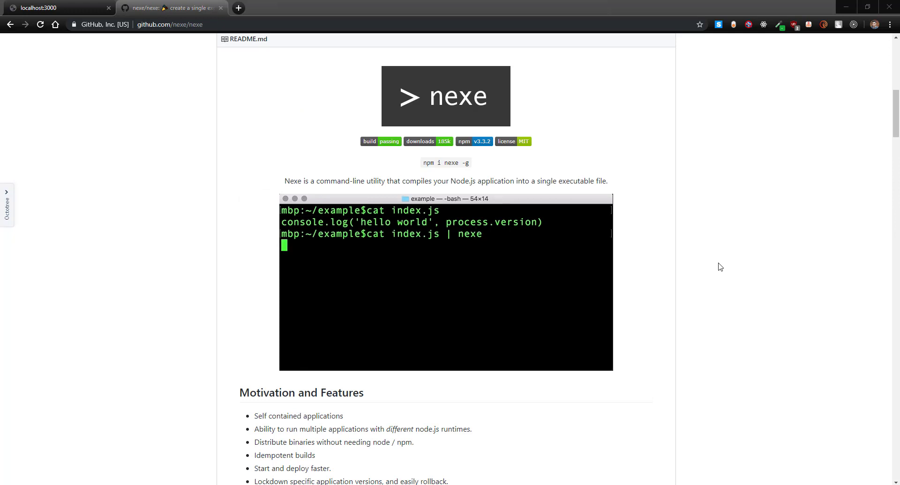